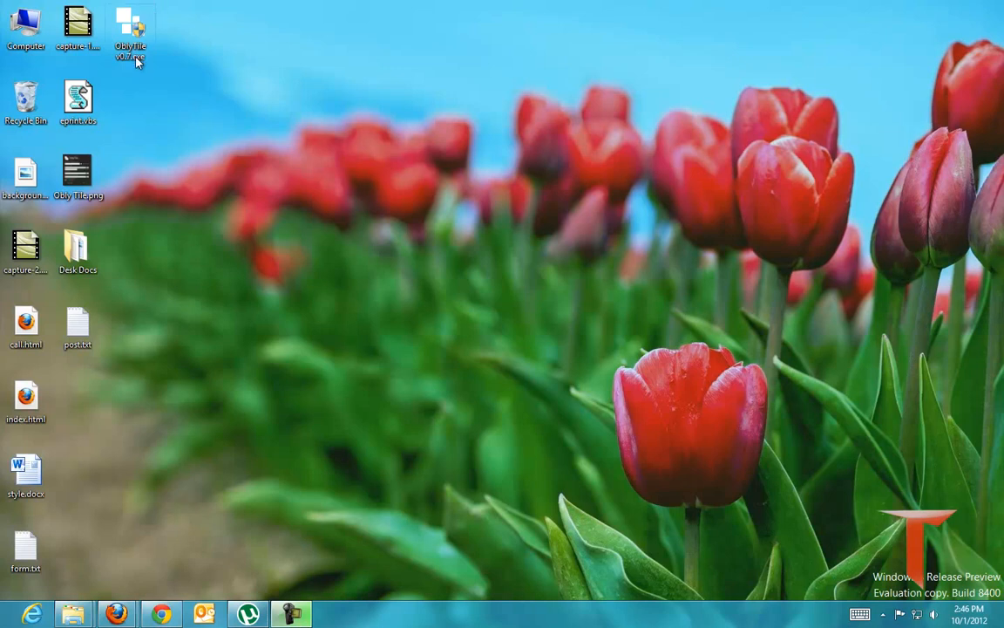
Launch OblyTile from its desktop shortcut.
double_click(131, 32)
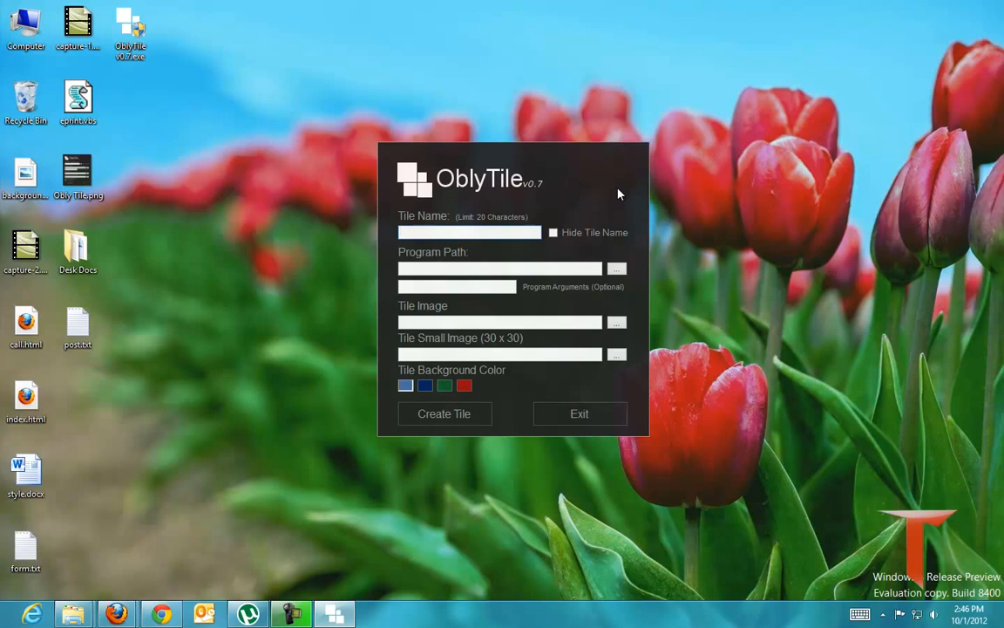
Enter 'Firefox' as the tile name in OblyTile's form.
left_click(470, 232)
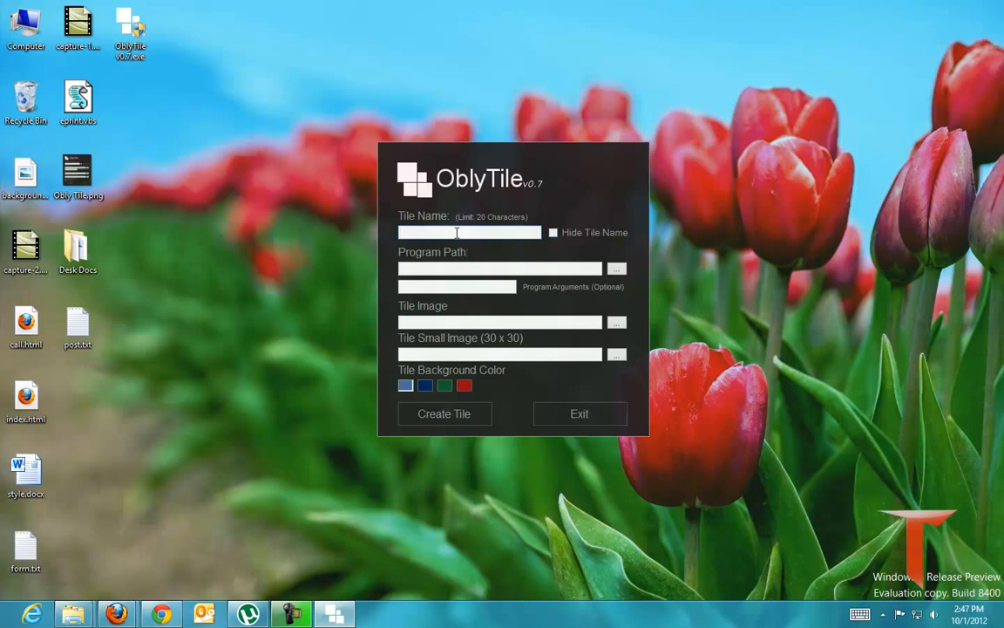
type("Firefox")
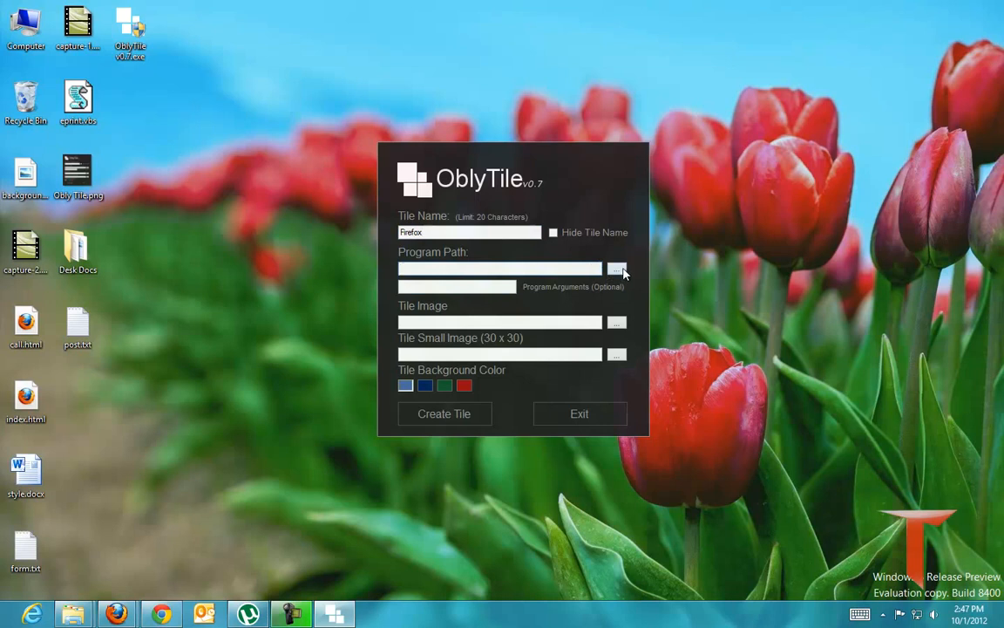
left_click(499, 269)
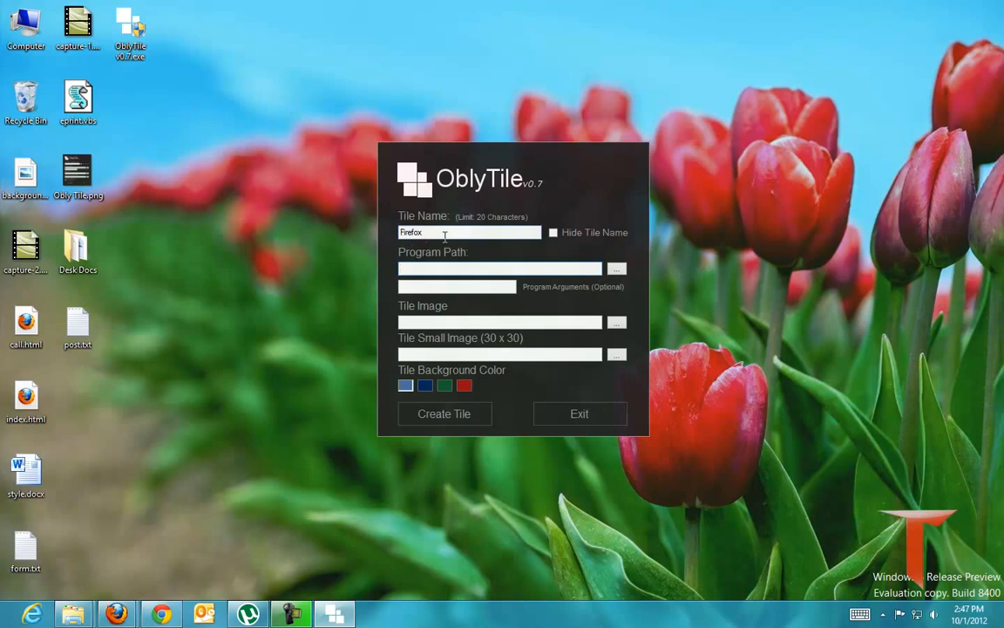
mouse_move(618, 294)
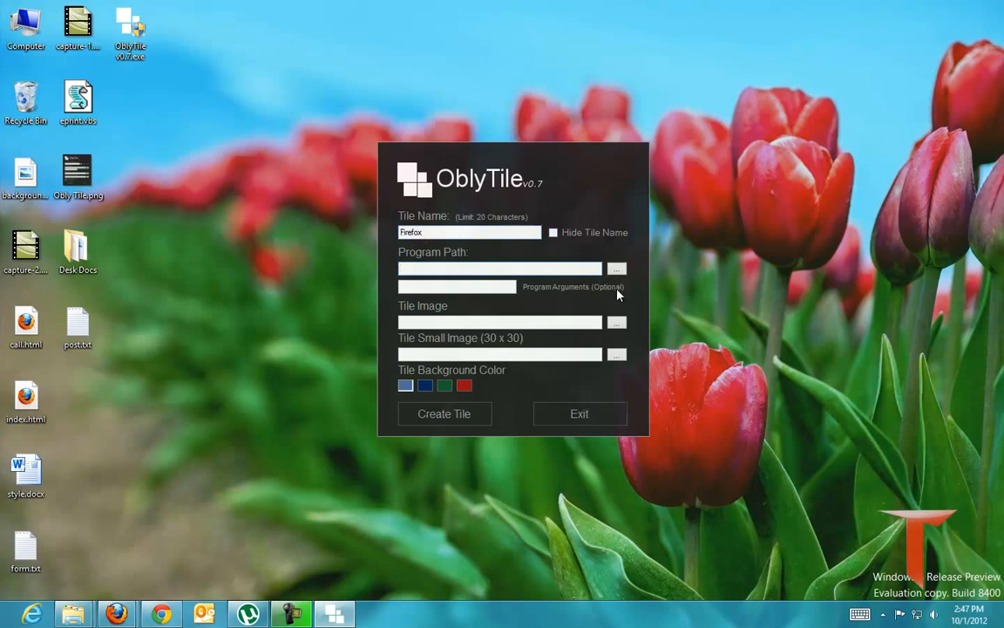
Browse to C:\Program Files (x86)\Mozilla Firefox and choose firefox.exe as the tile's program.
left_click(617, 268)
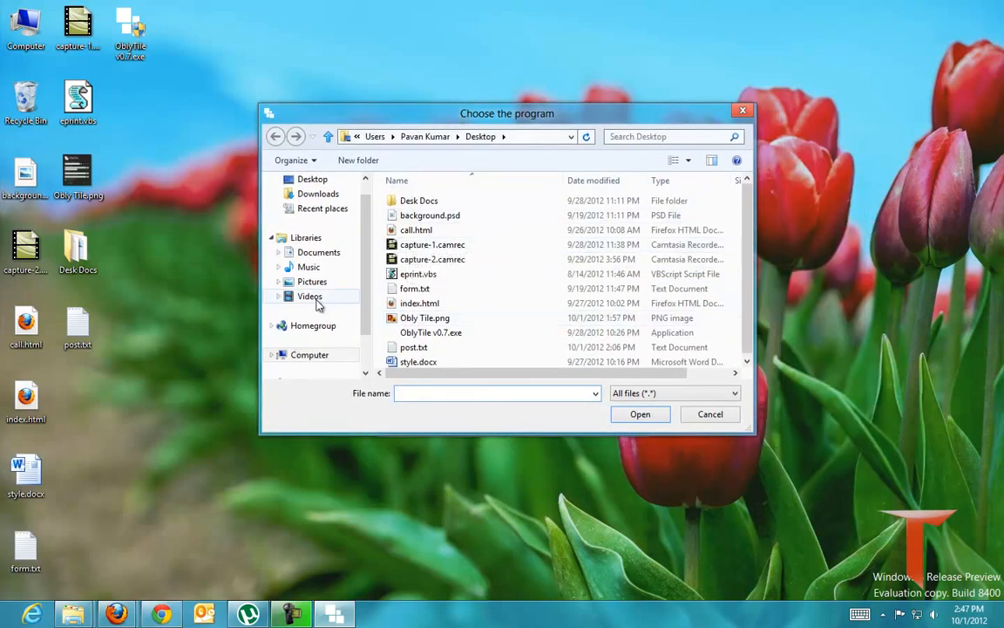
left_click(311, 354)
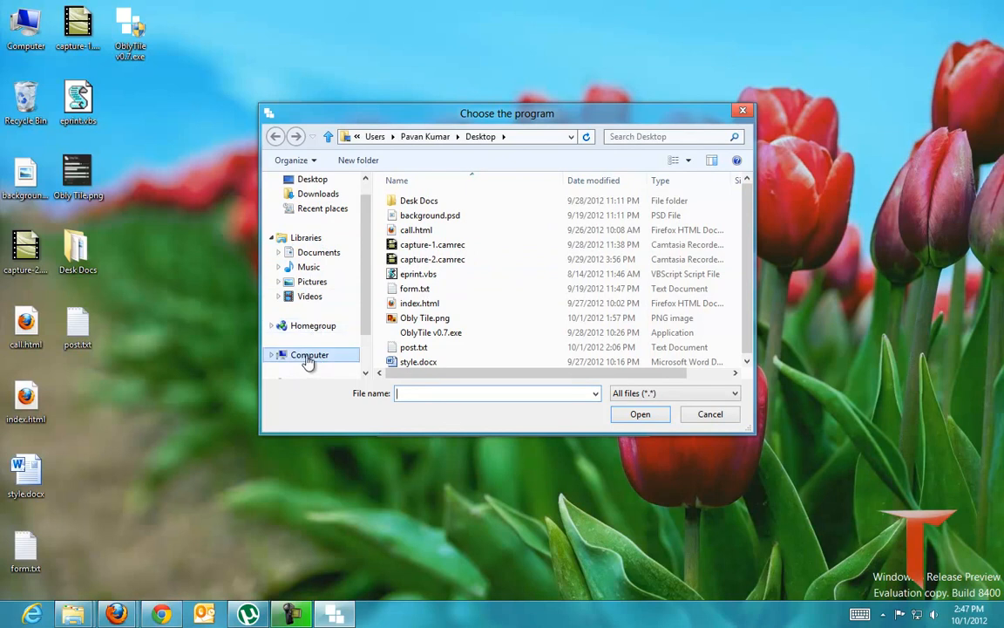
left_click(310, 354)
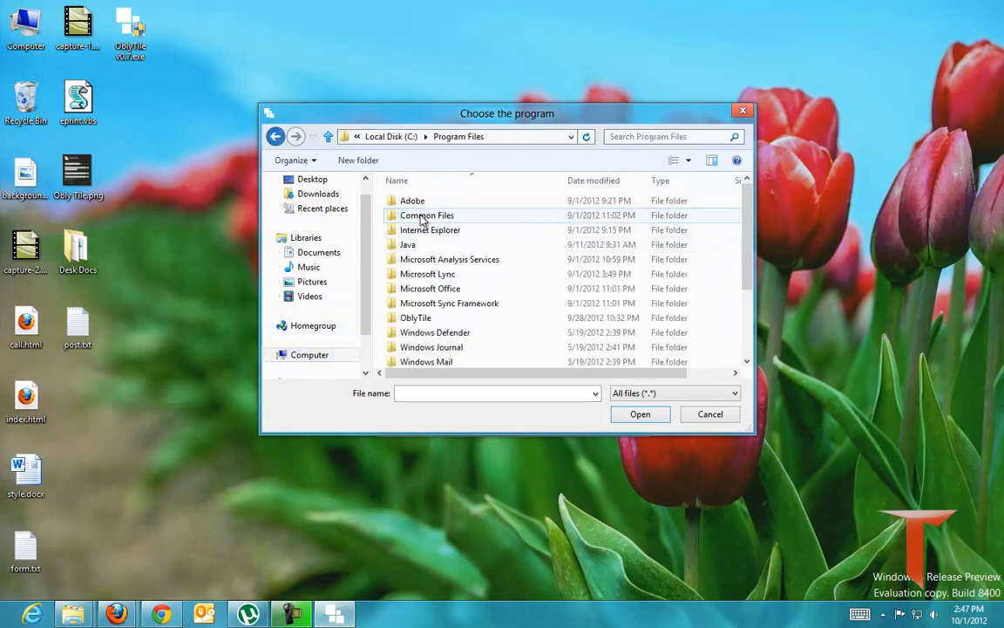
left_click(275, 136)
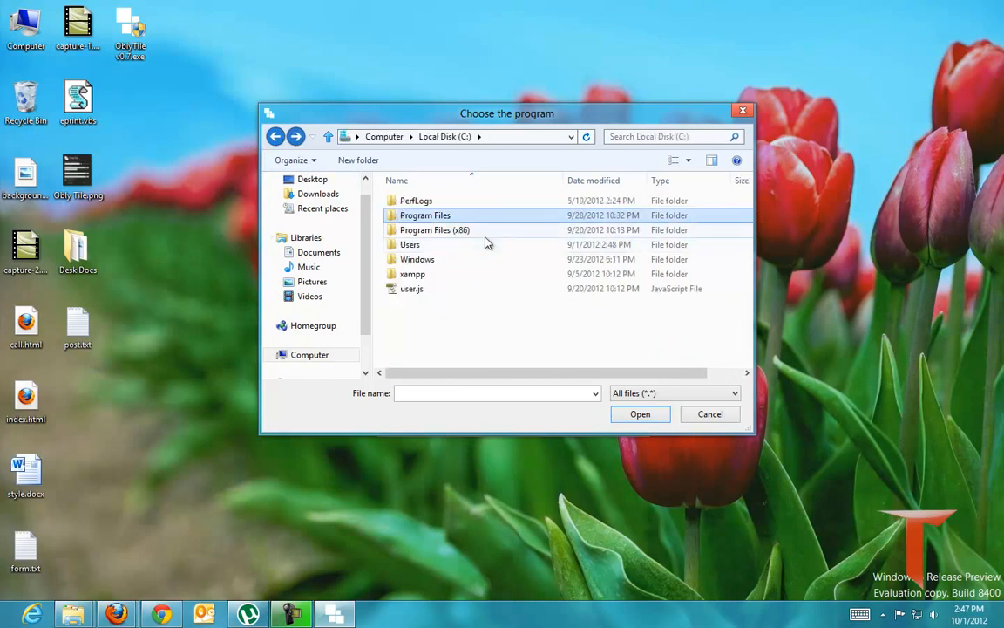
double_click(434, 230)
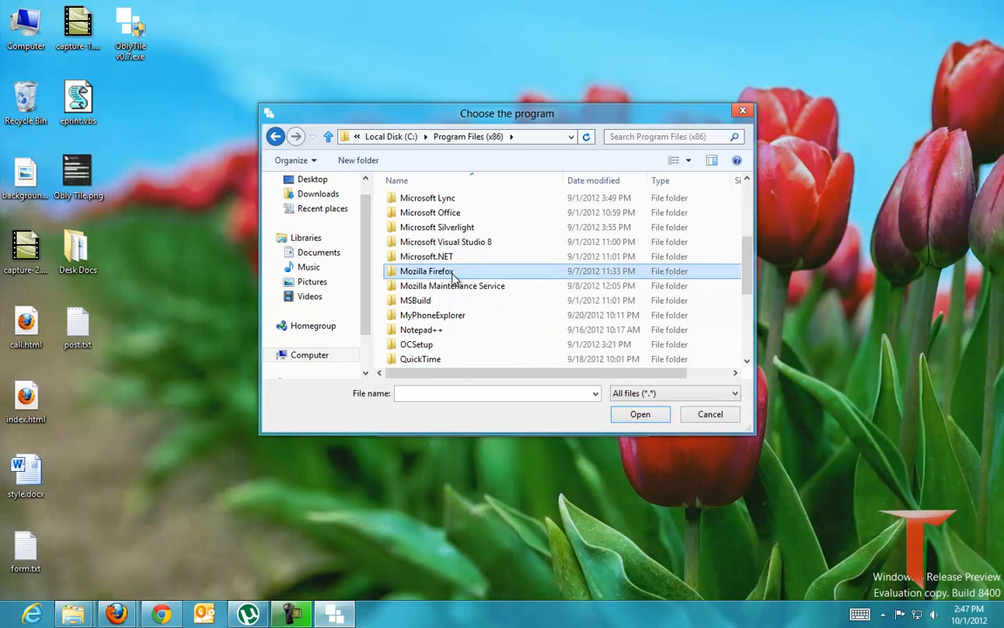
double_click(427, 270)
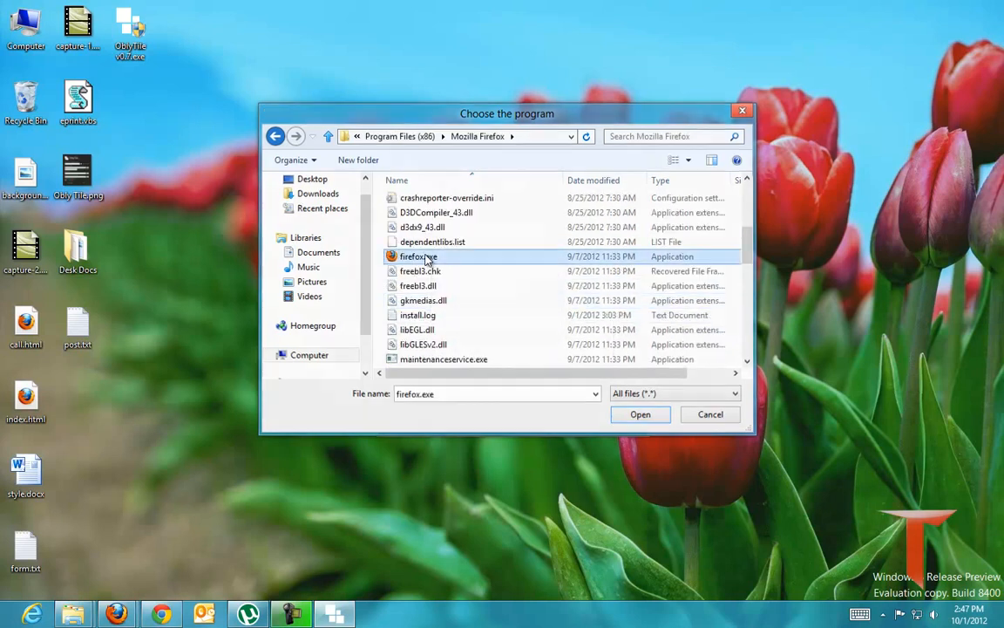
left_click(639, 415)
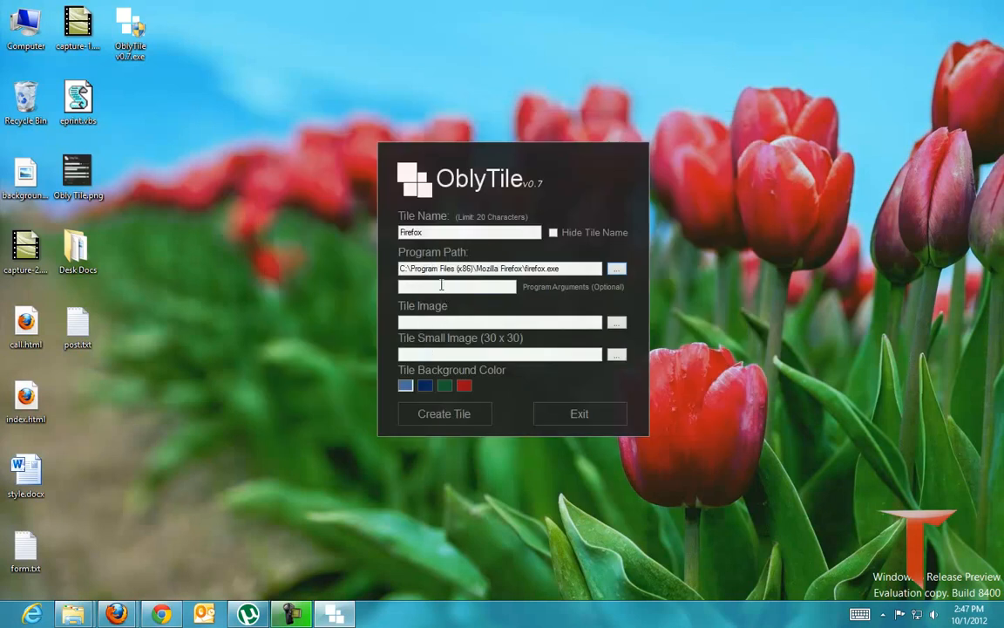
mouse_move(706, 299)
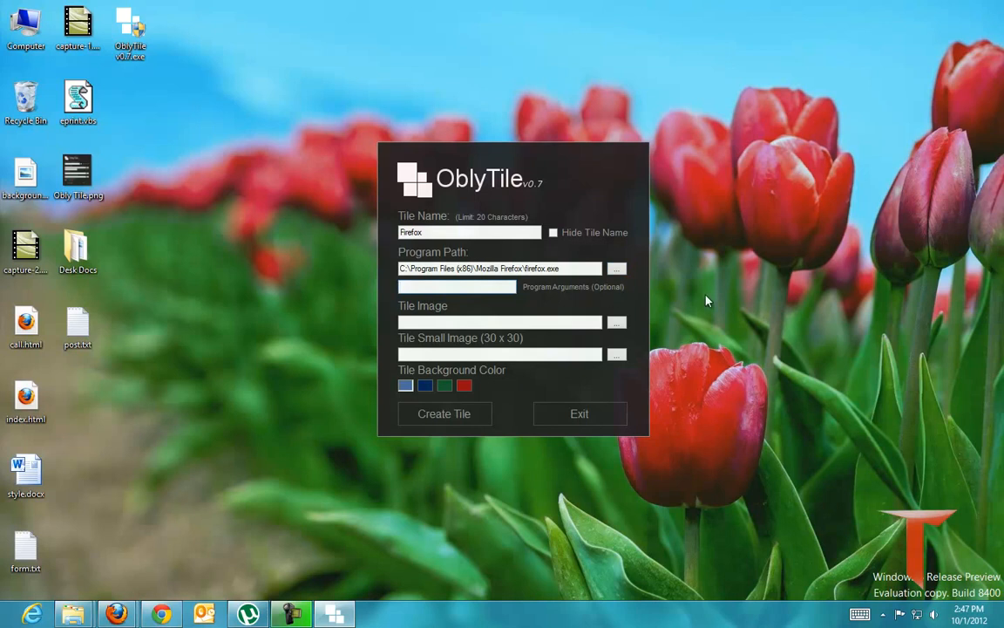
mouse_move(572, 315)
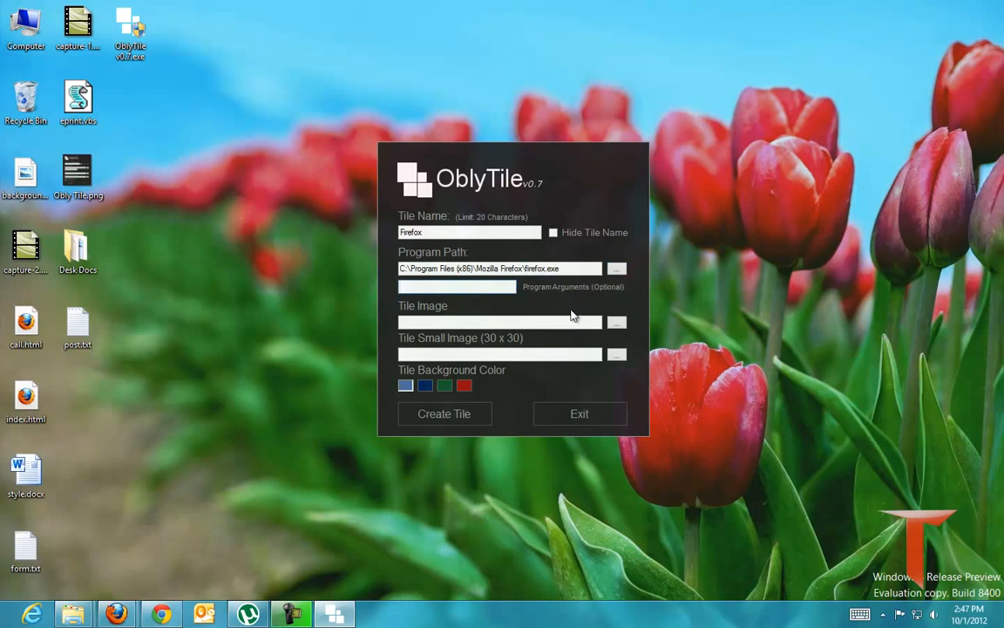
mouse_move(587, 307)
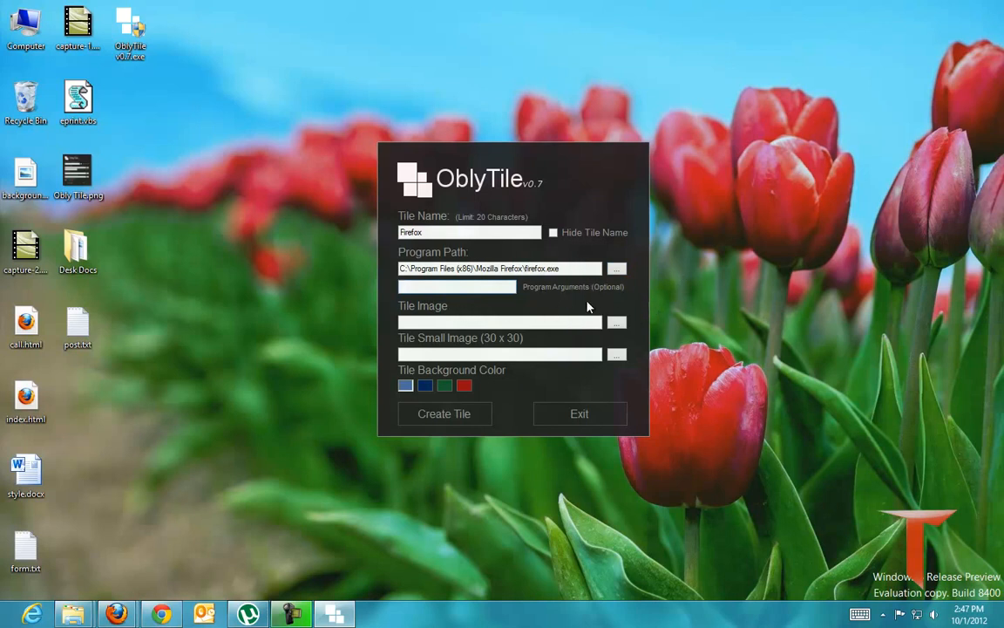
left_click(457, 286)
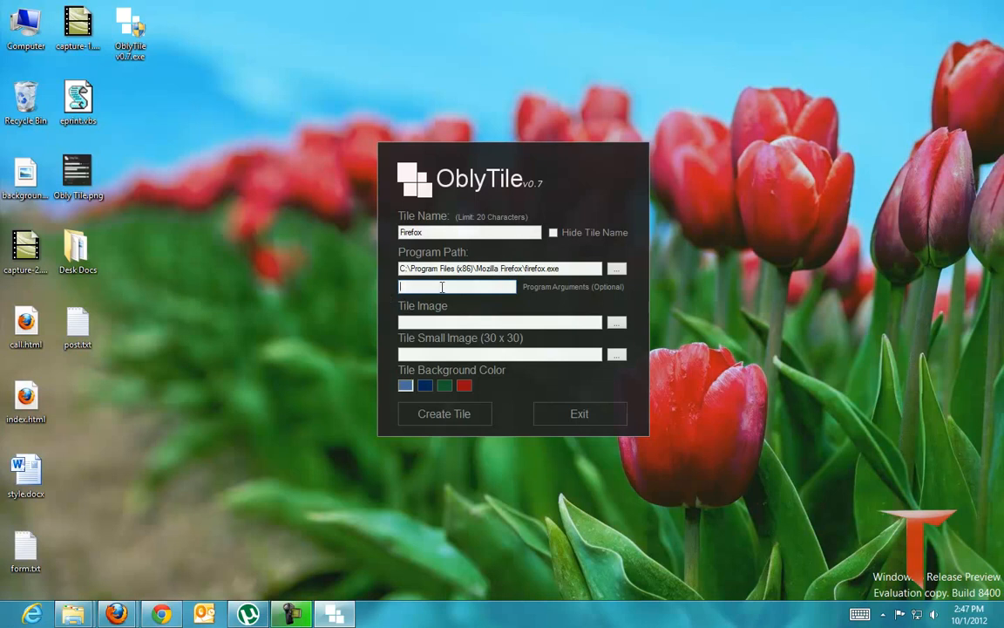
type("www.technophileshub.com")
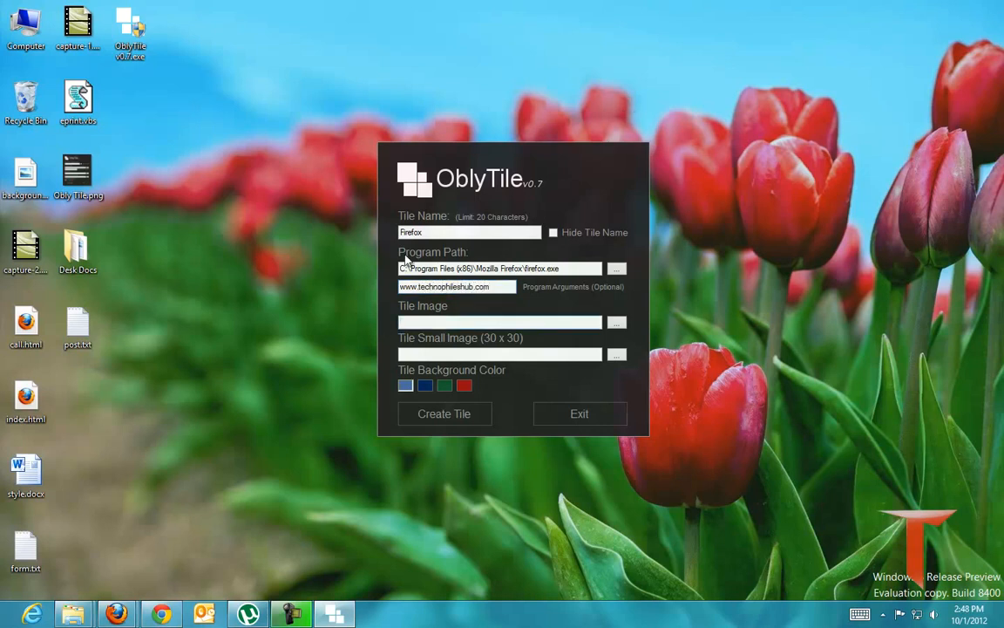
mouse_move(503, 352)
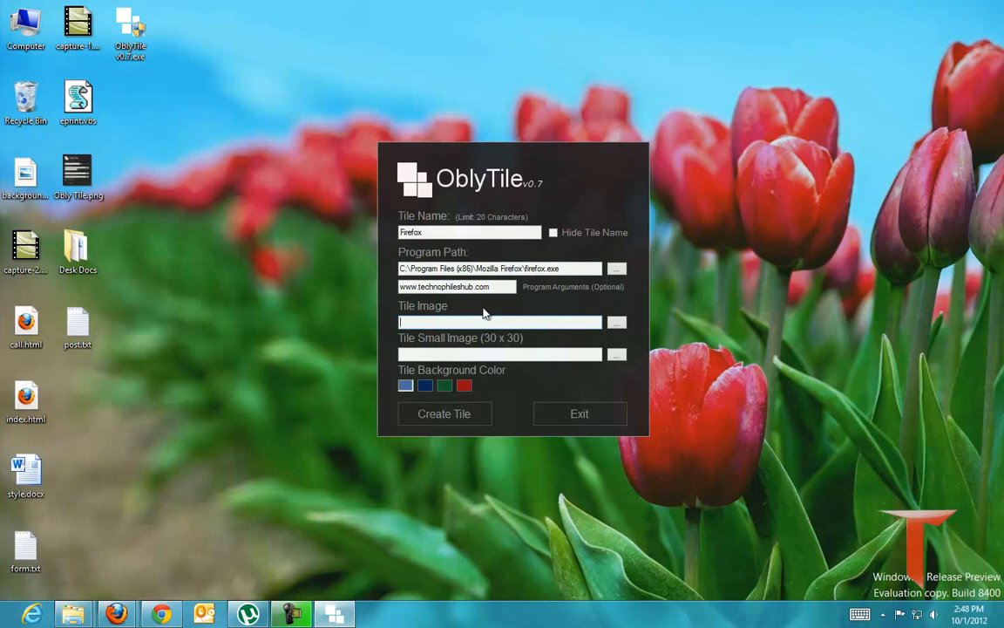
mouse_move(485, 316)
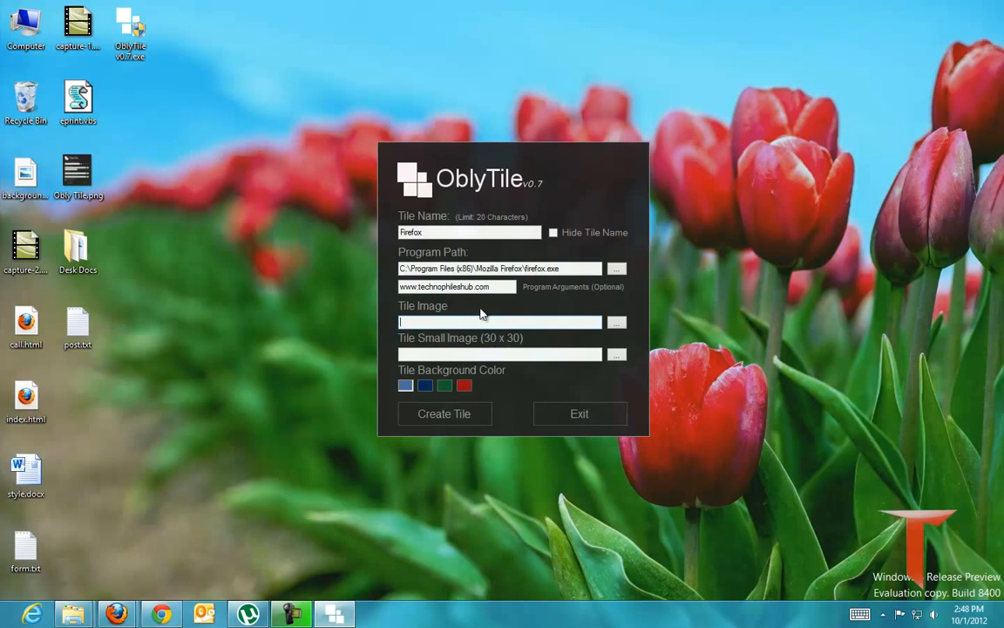
mouse_move(478, 308)
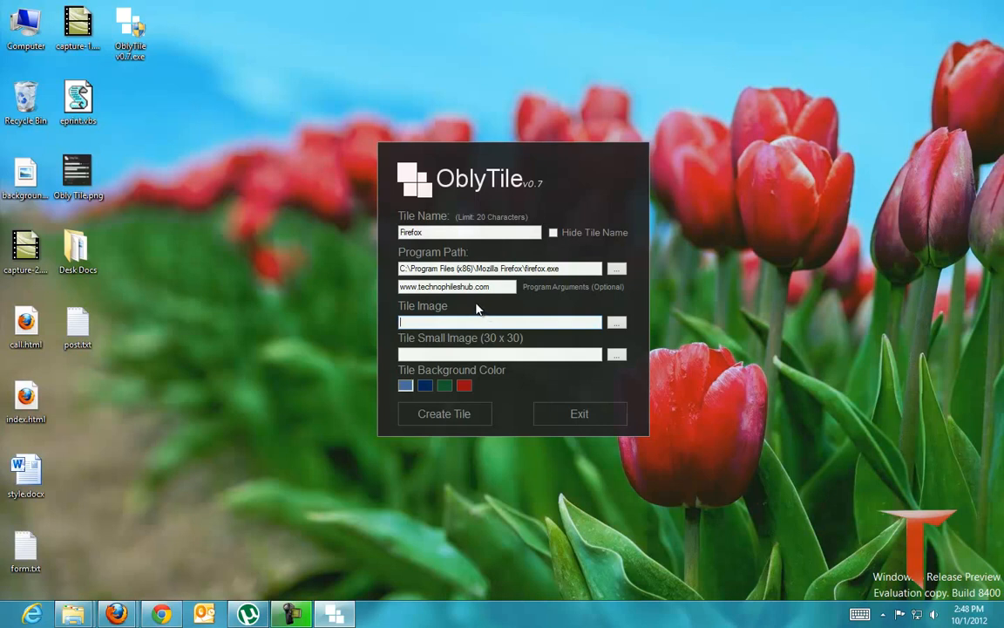
mouse_move(474, 460)
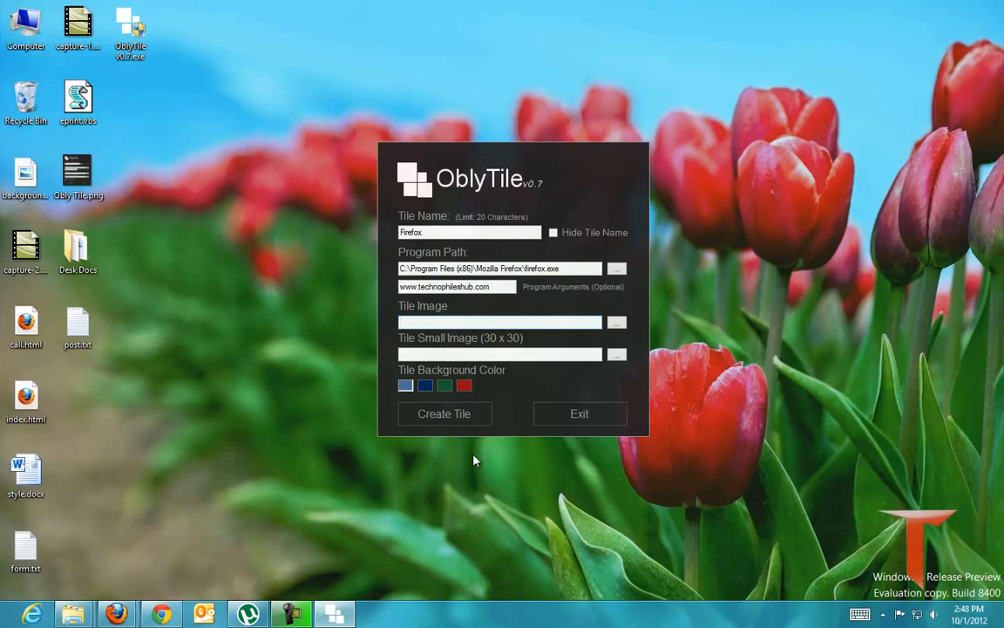
mouse_move(136, 596)
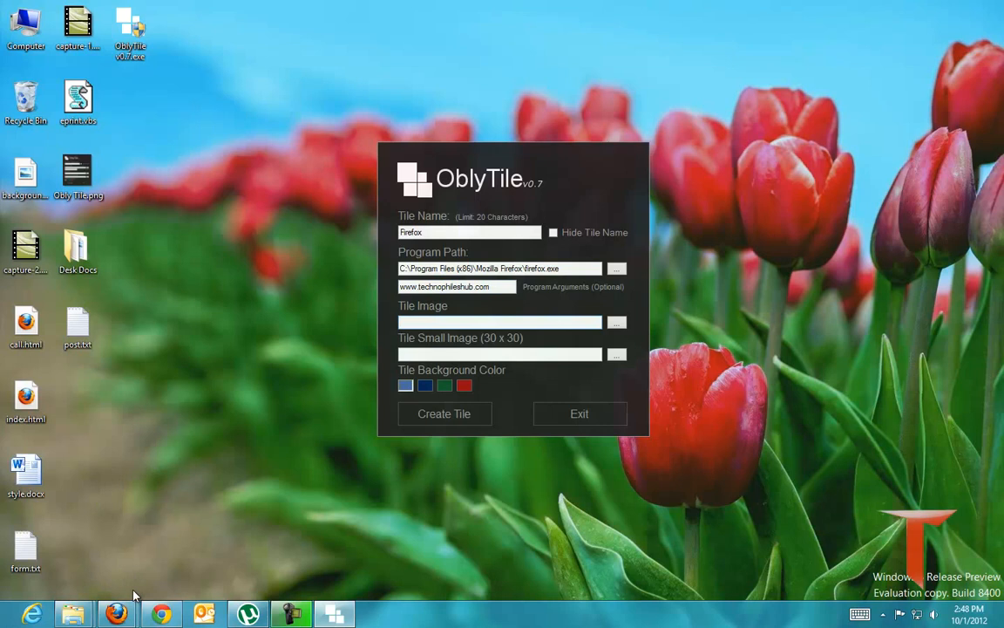
mouse_move(115, 614)
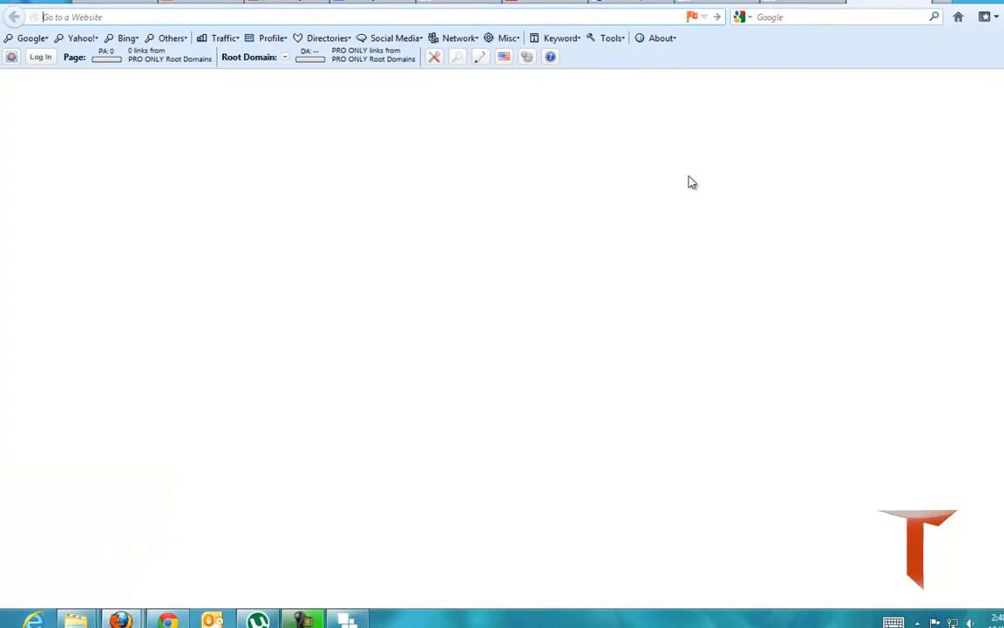
Search Google Images for 'firefox' and save the logo image to the desktop.
type("firefox")
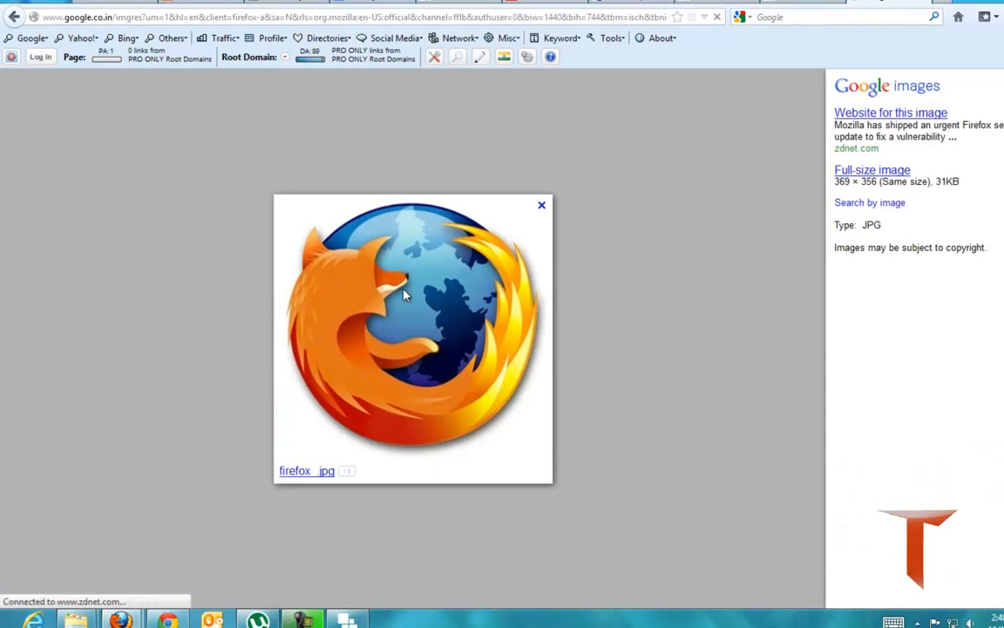
right_click(404, 294)
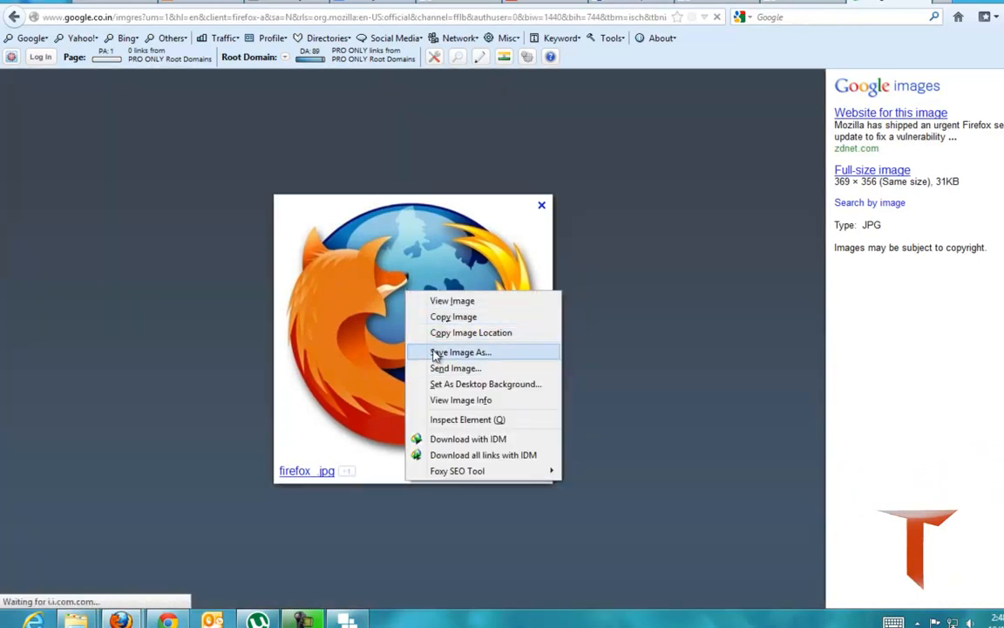
left_click(460, 353)
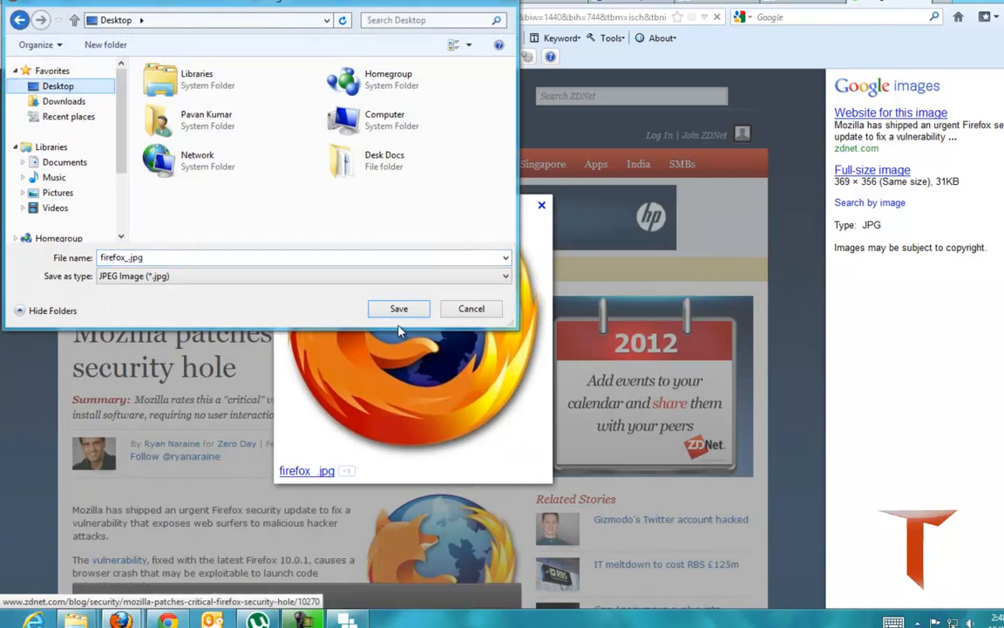
left_click(398, 309)
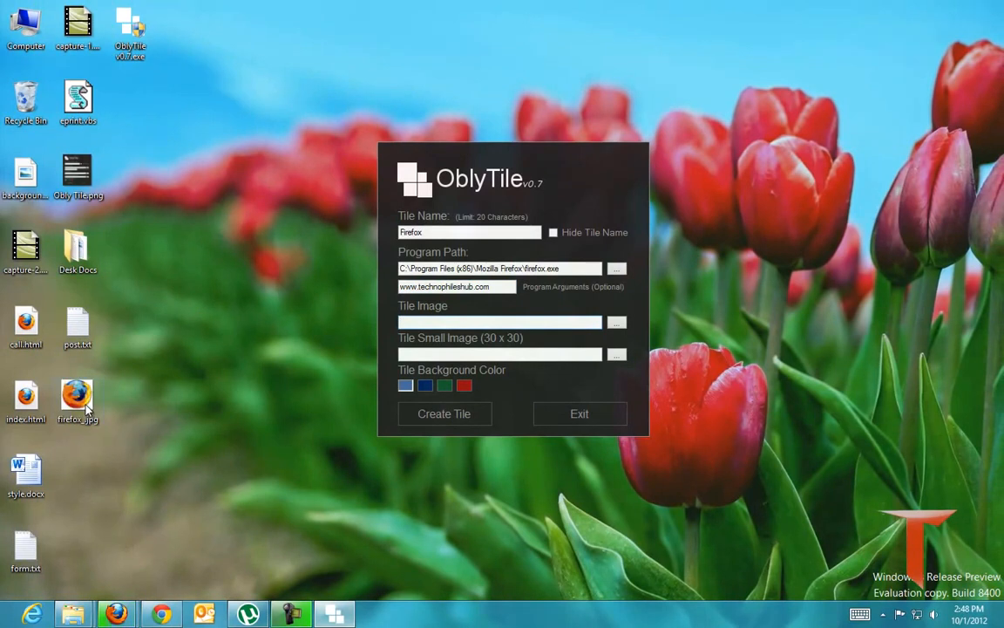
Bring up the desktop options for the saved Firefox logo file.
right_click(76, 401)
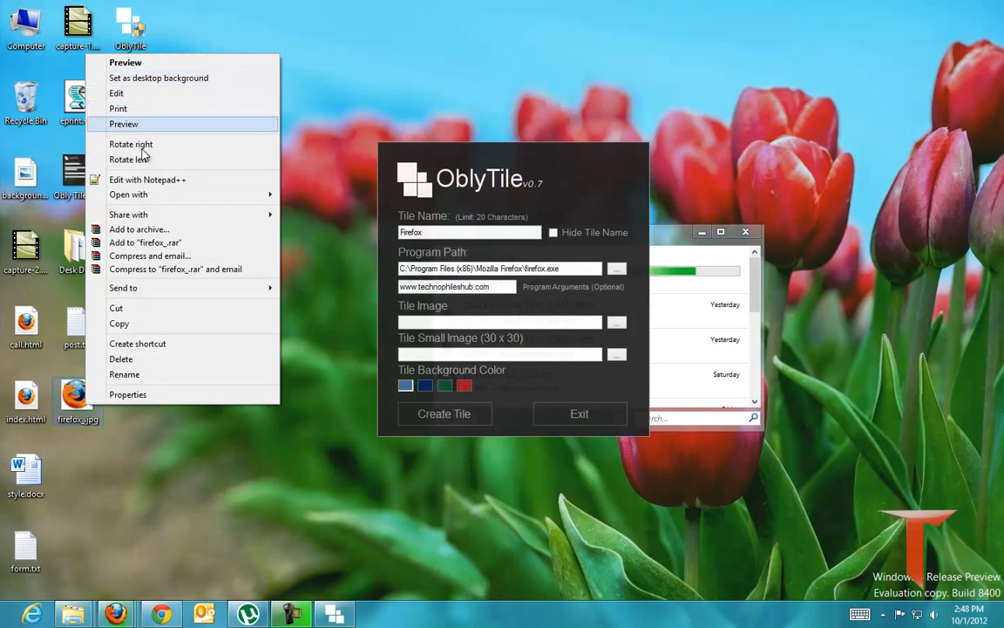
mouse_move(149, 196)
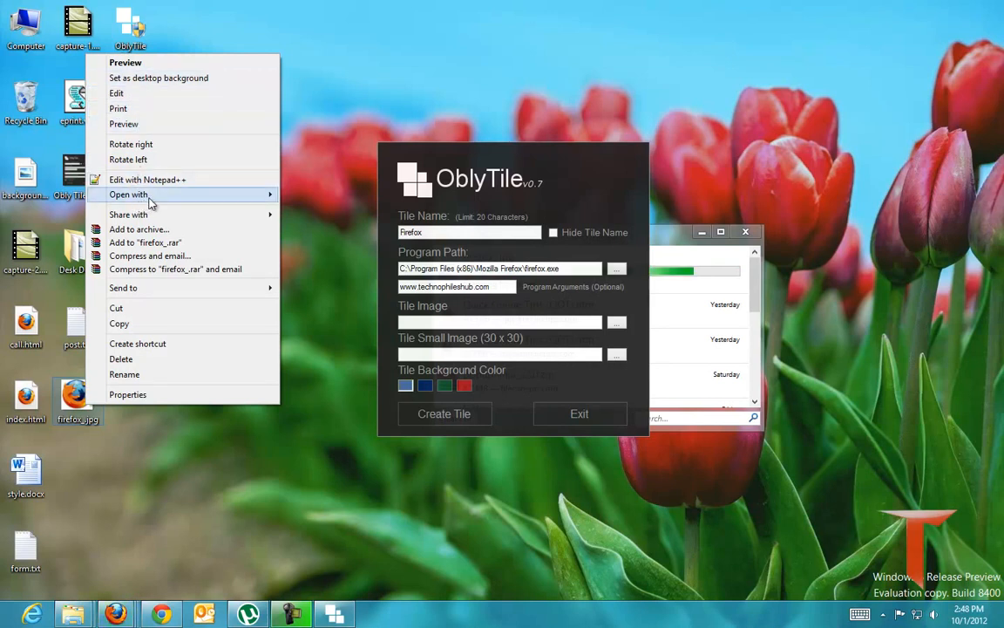
mouse_move(129, 195)
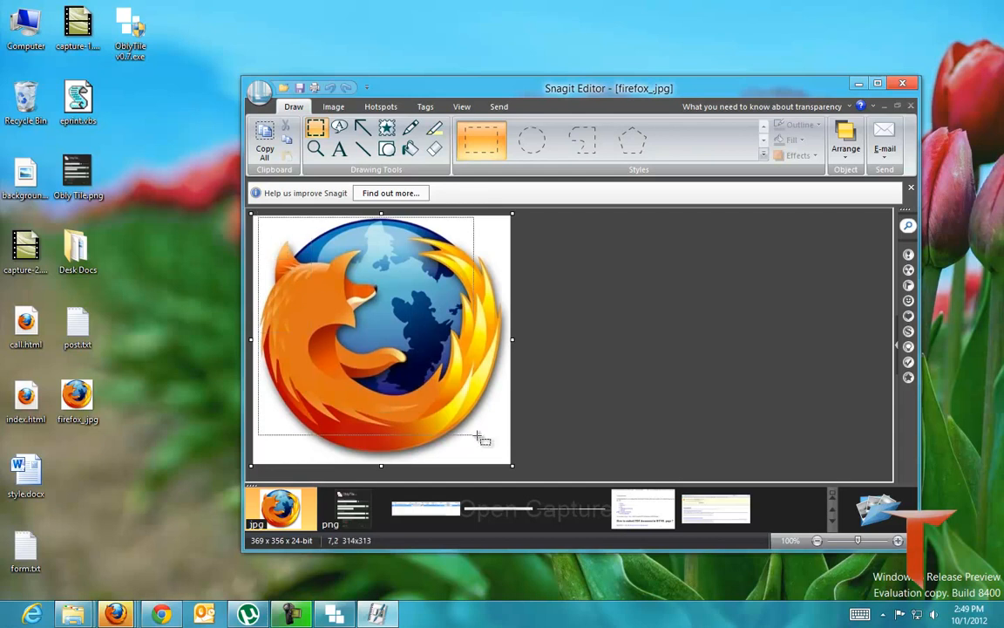
Crop the Firefox picture to the logo area, trimming its empty border.
left_click_drag(478, 438, 509, 457)
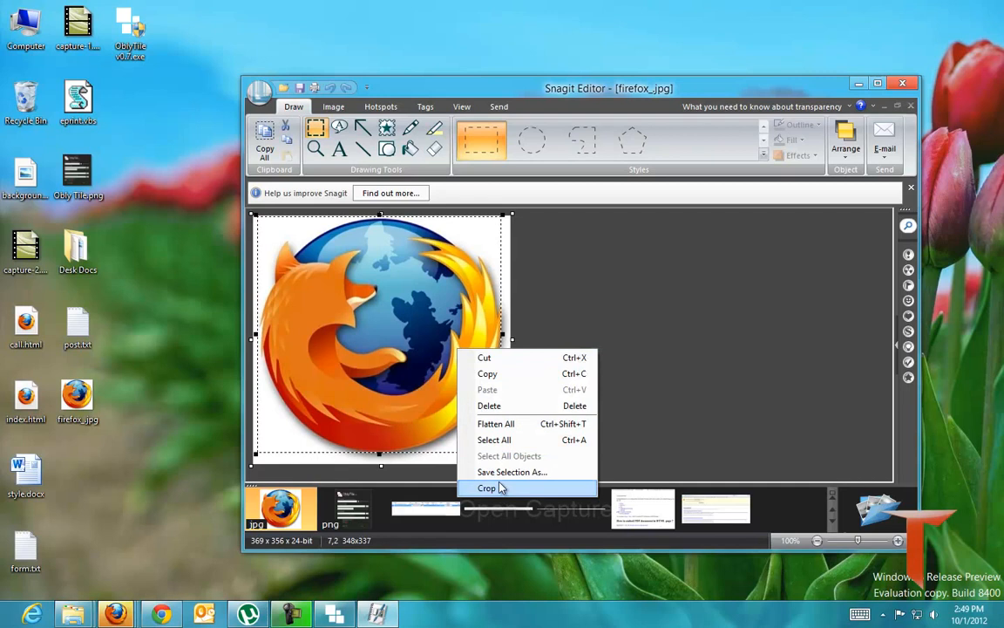
left_click(488, 488)
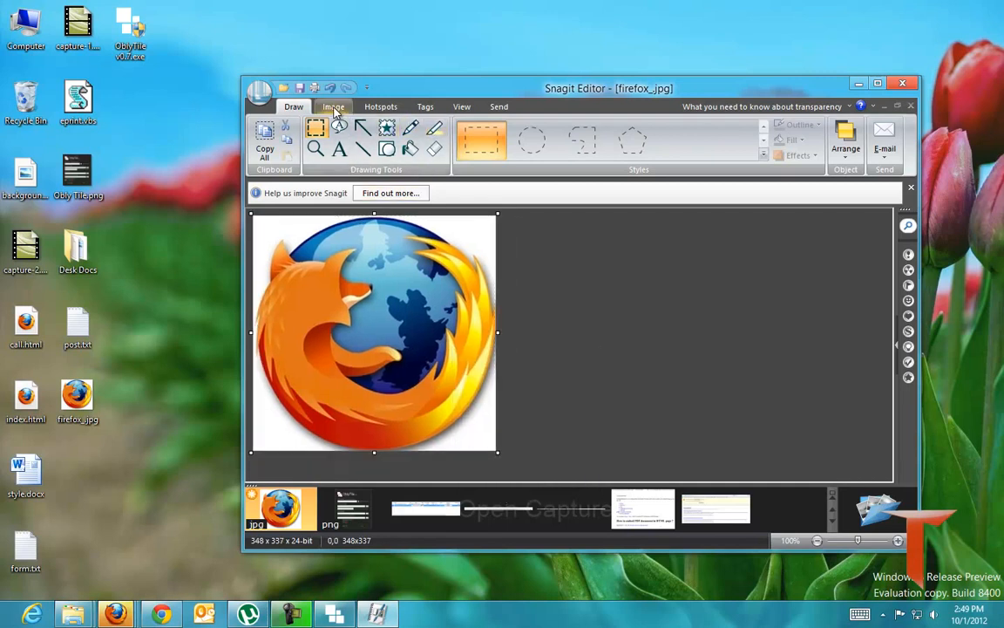
left_click(334, 106)
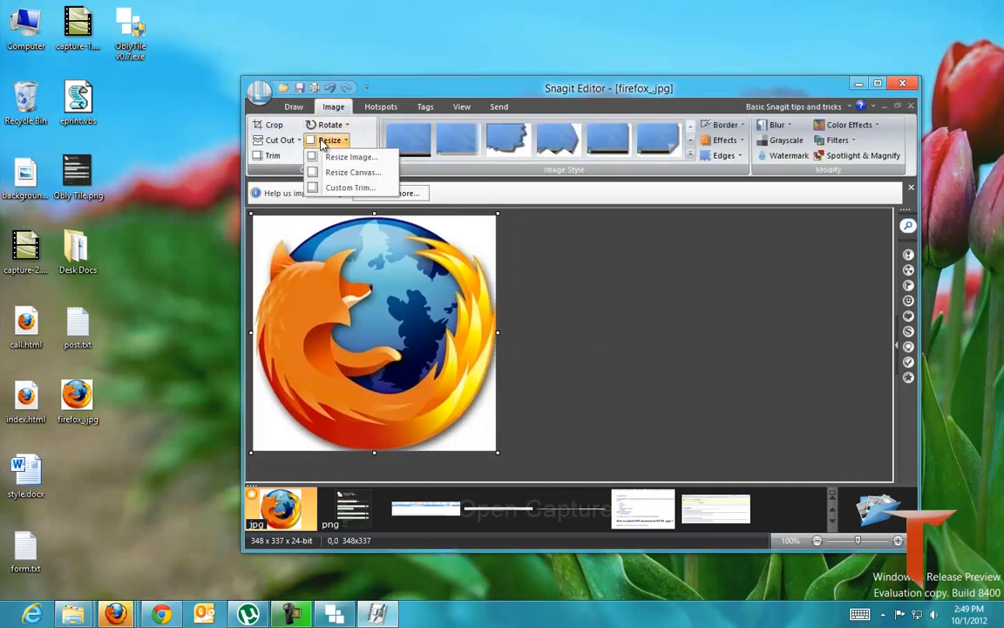
Resize the logo to exactly 120 by 120 pixels with aspect ratio unlocked.
left_click(351, 157)
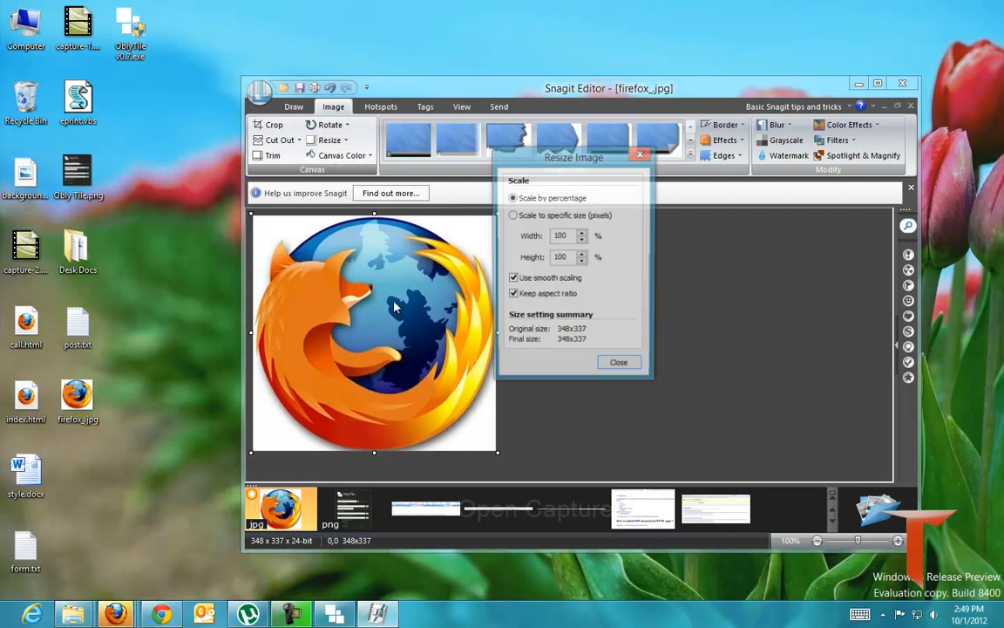
left_click(512, 216)
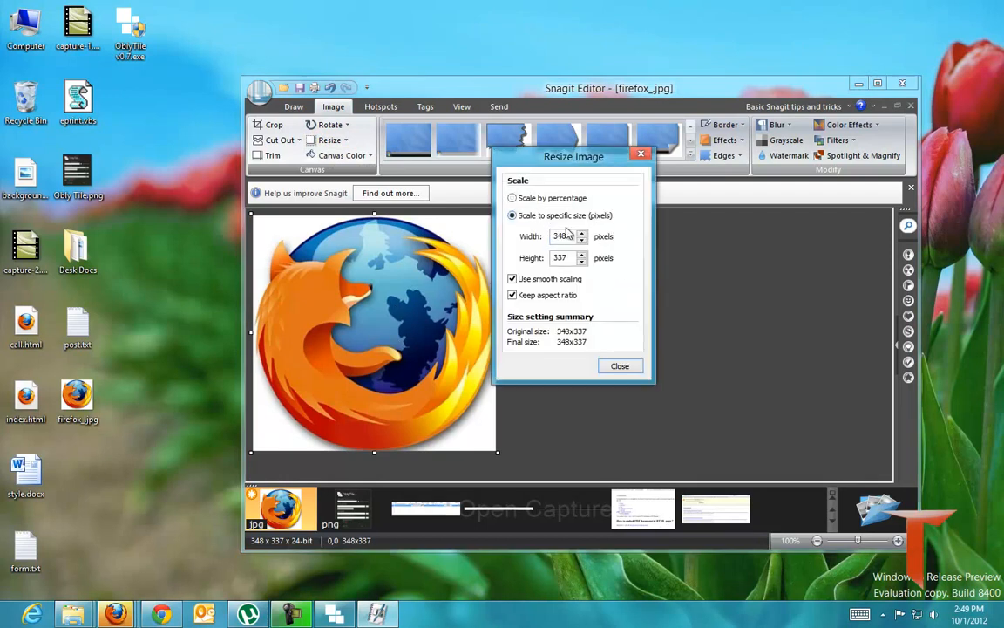
triple_click(566, 237)
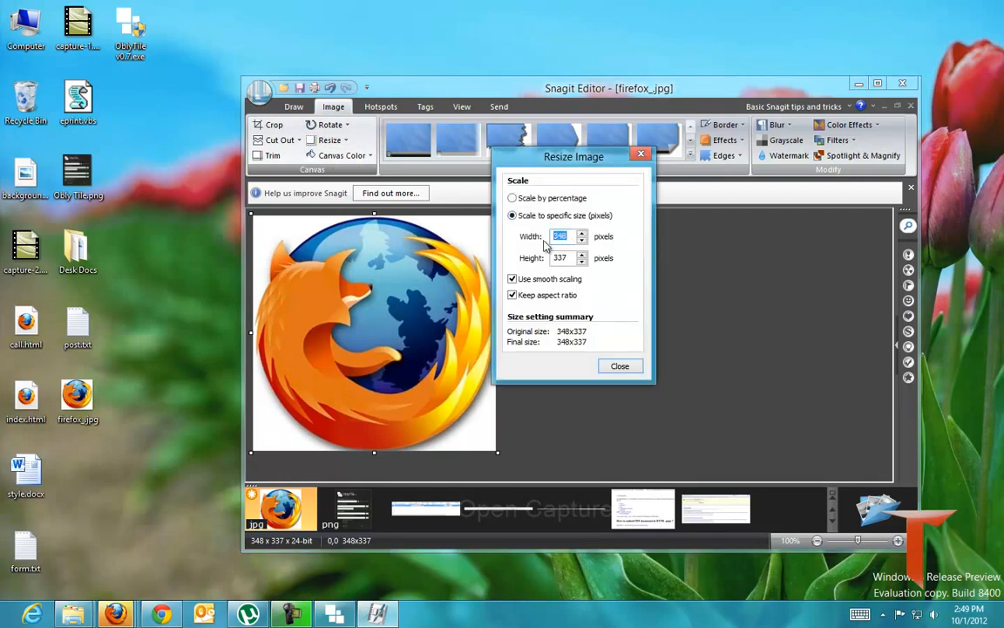
type("120")
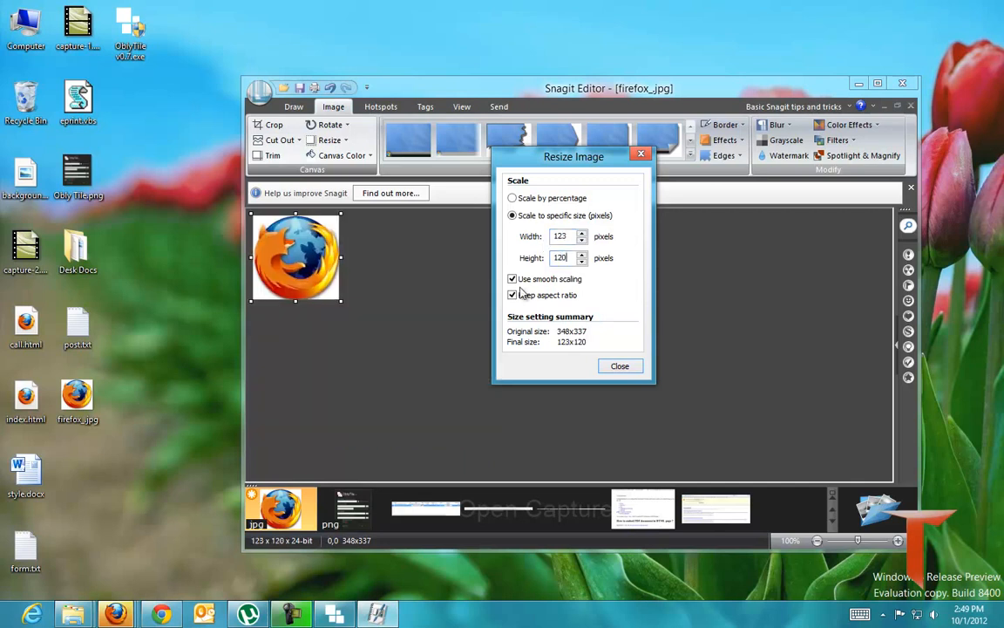
left_click(513, 295)
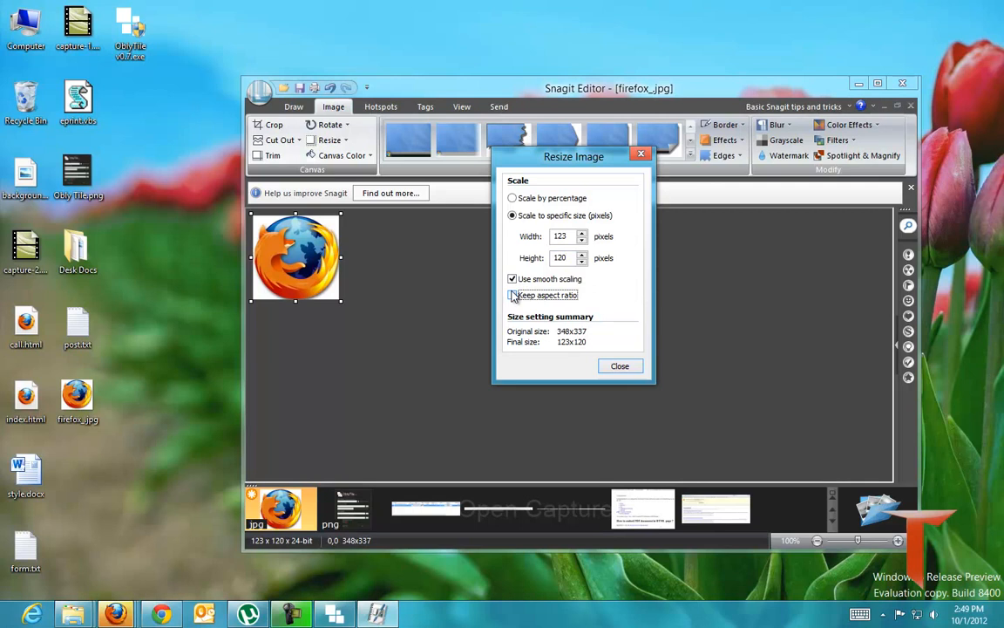
left_click(512, 295)
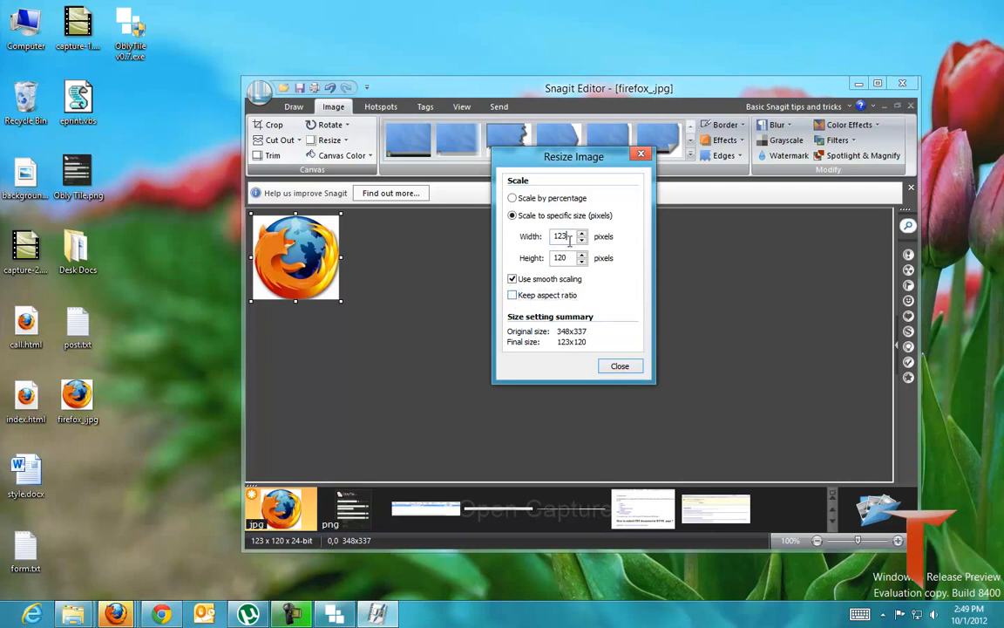
type("120")
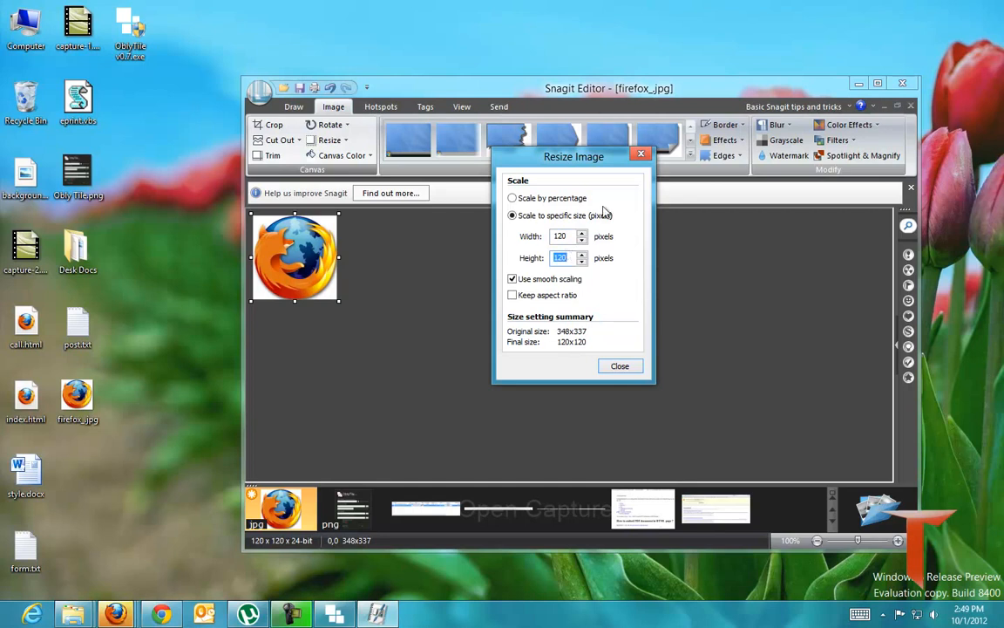
left_click(619, 366)
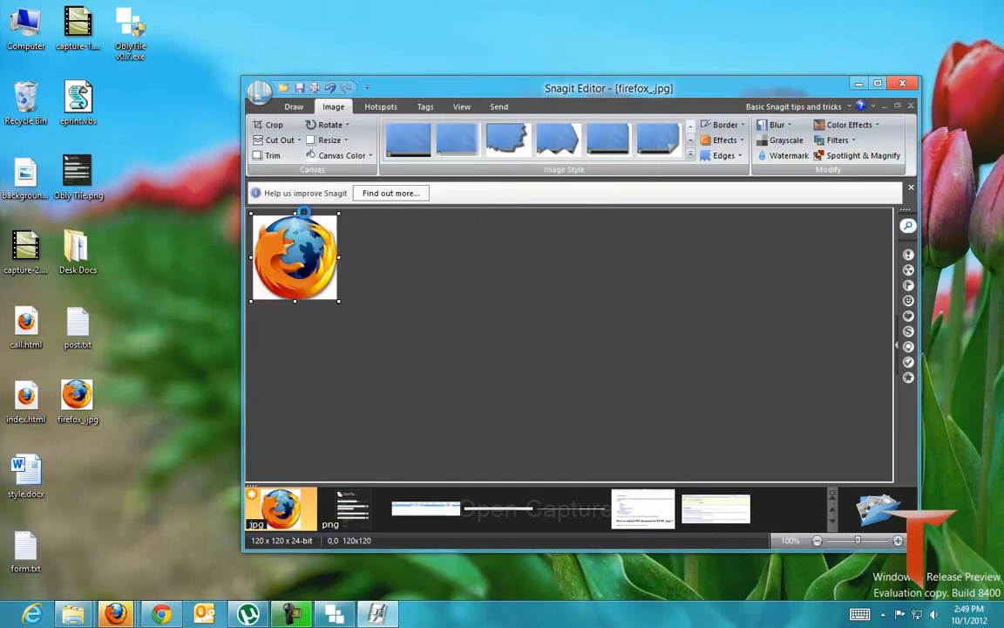
Start saving the resized logo as a new file.
left_click(300, 87)
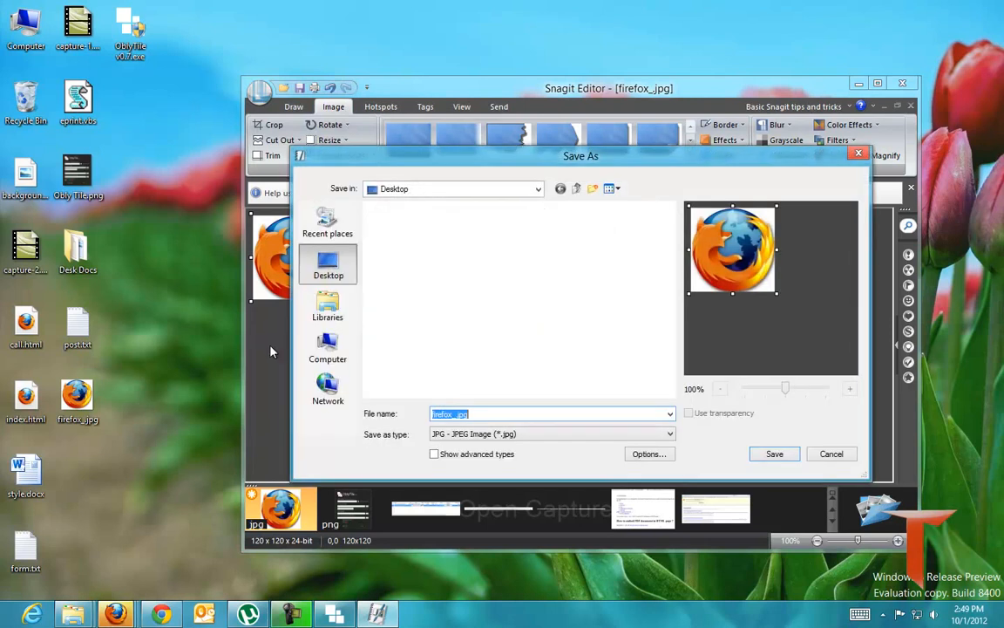
type("1")
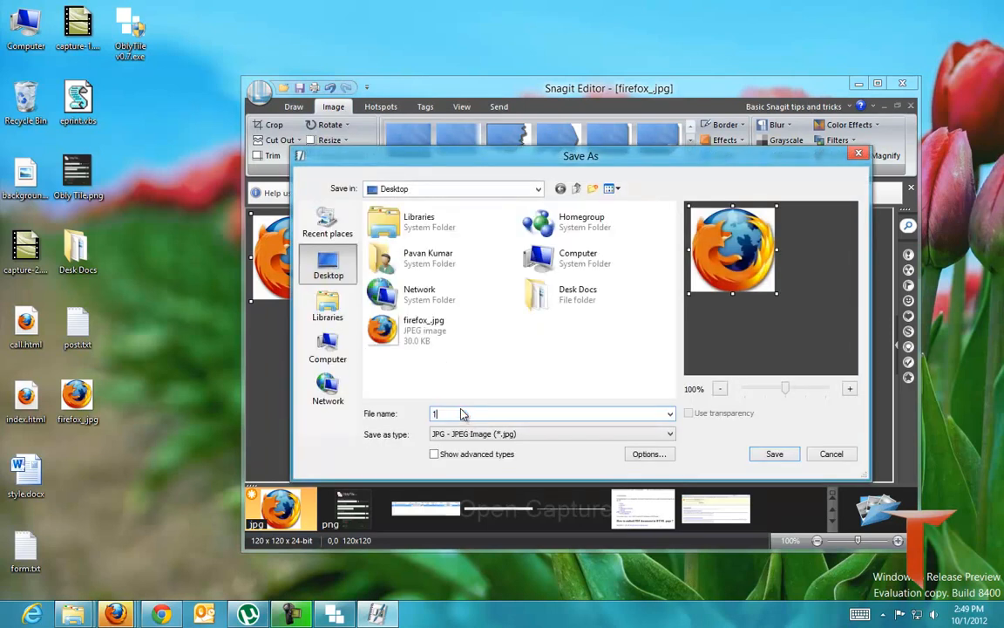
Save the 120×120 logo as 120.jpg.
type("120")
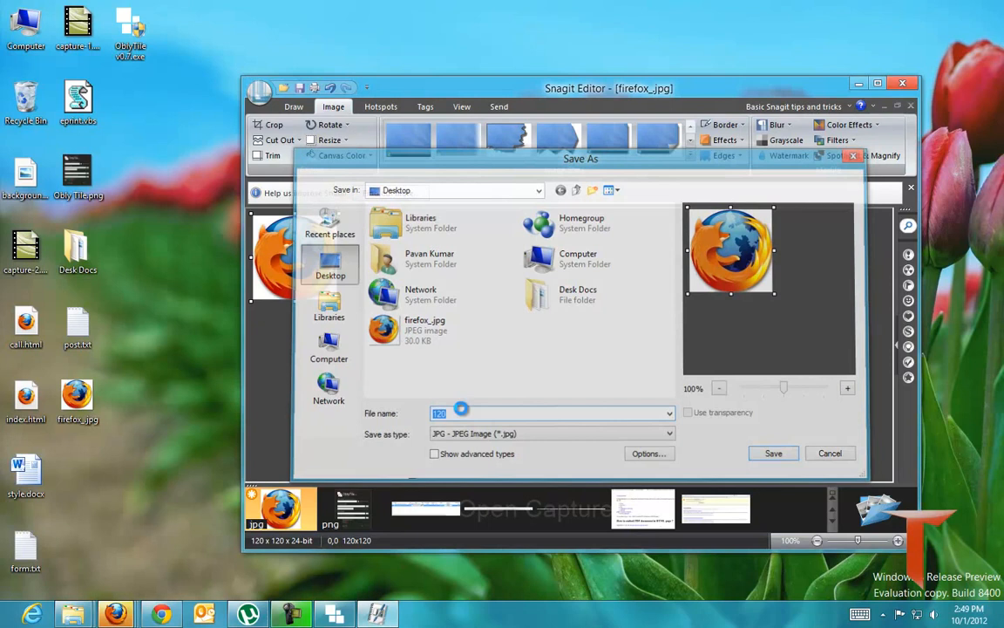
left_click(772, 453)
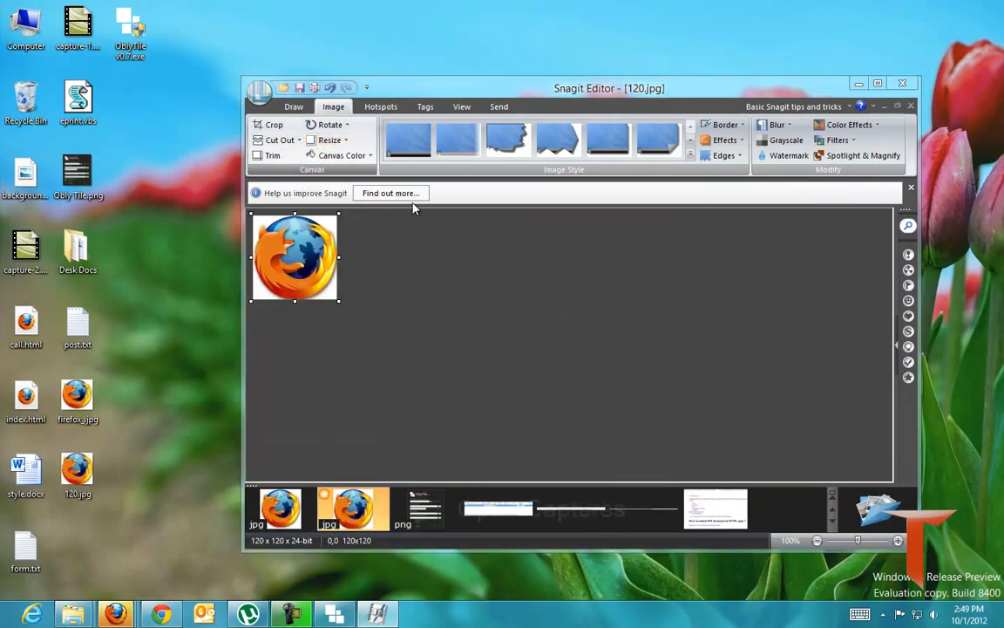
Shrink the logo to 30 by 30 pixels and save it as a separate image file.
left_click(330, 140)
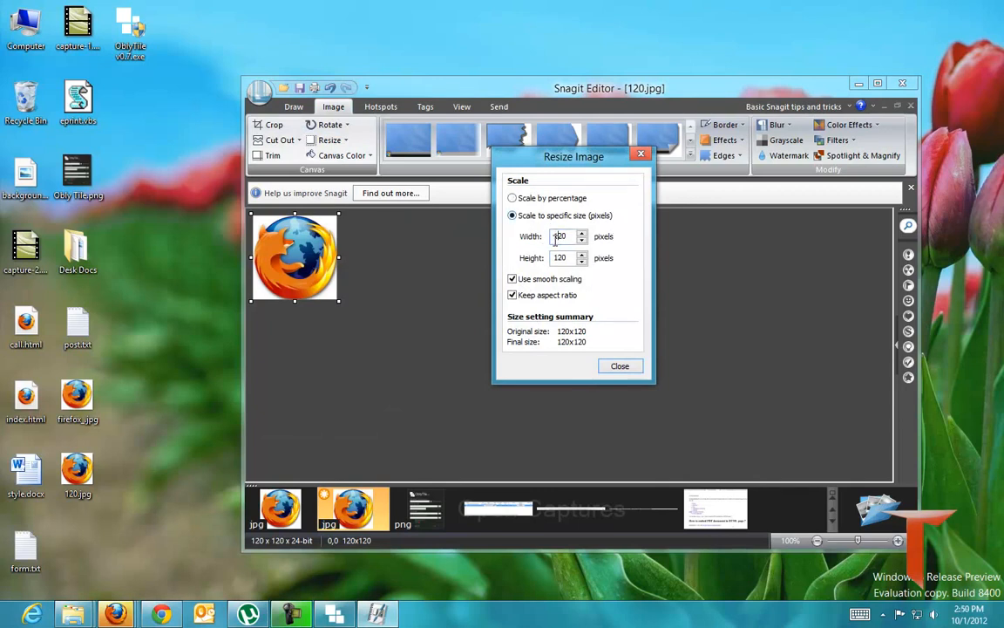
type("30")
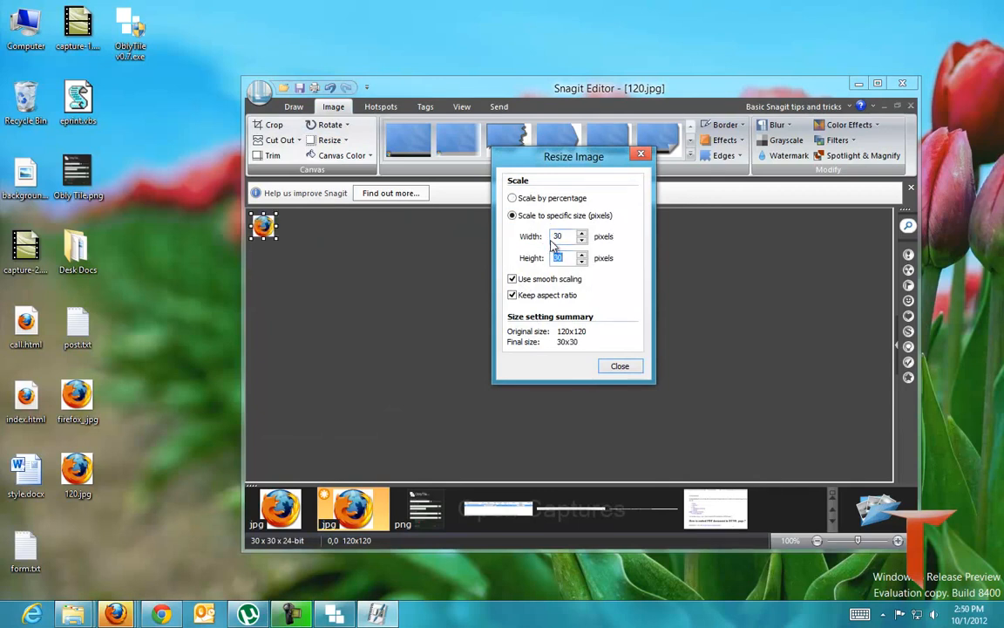
left_click(621, 367)
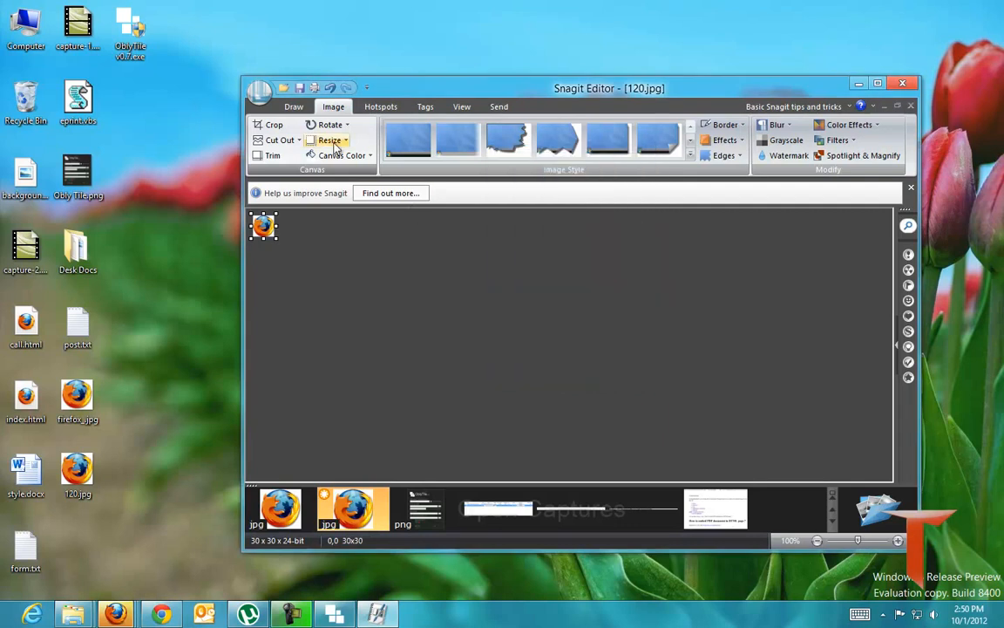
left_click(260, 87)
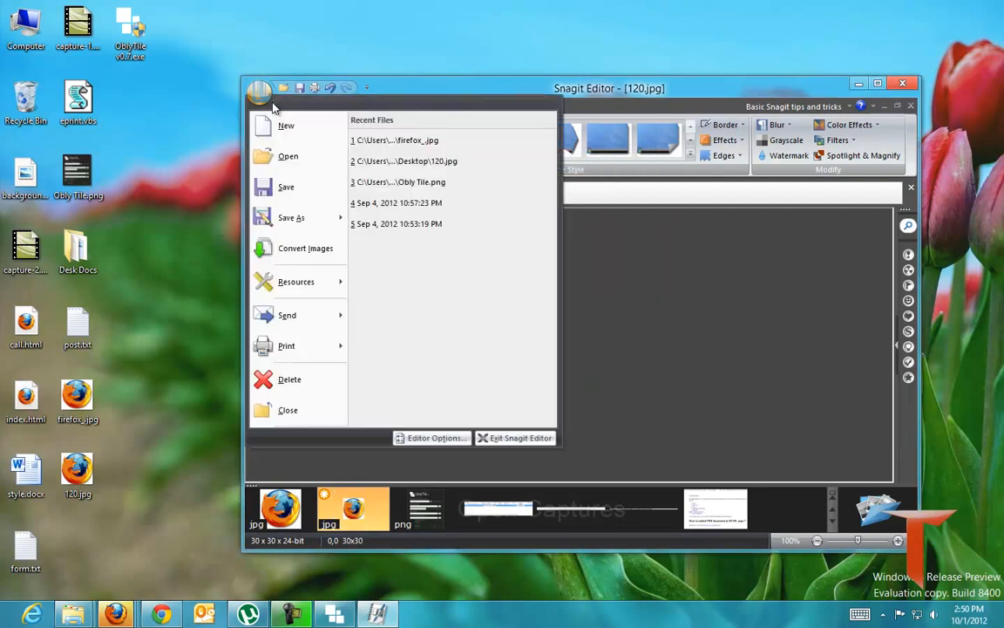
left_click(260, 87)
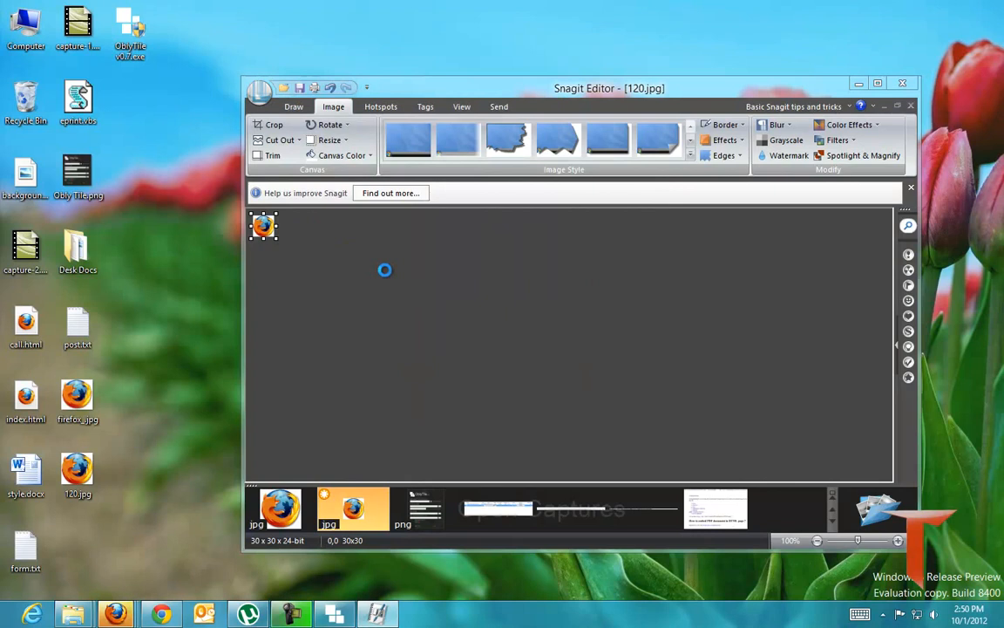
left_click(300, 88)
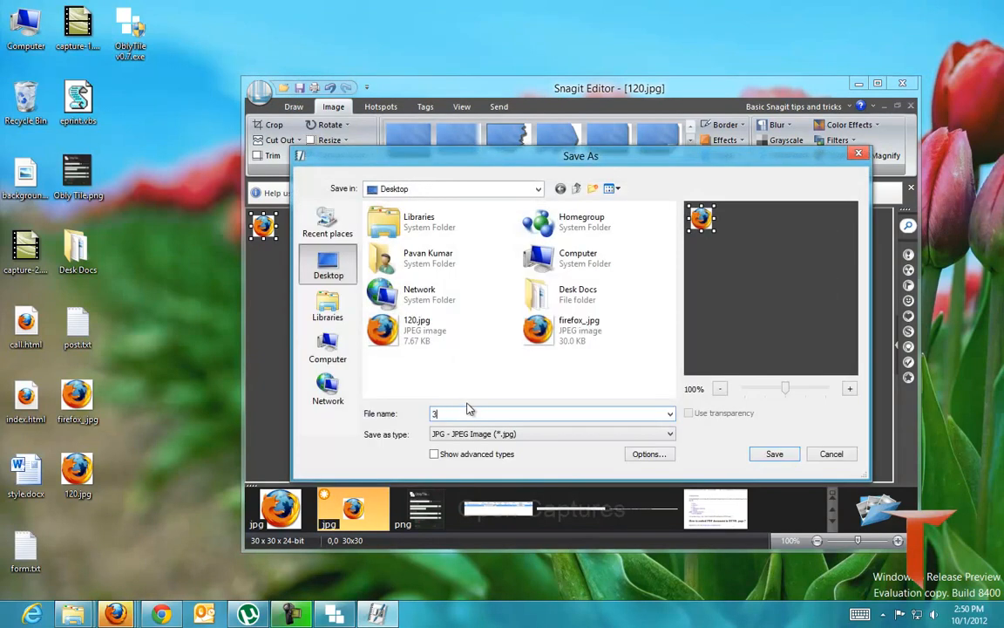
left_click(774, 454)
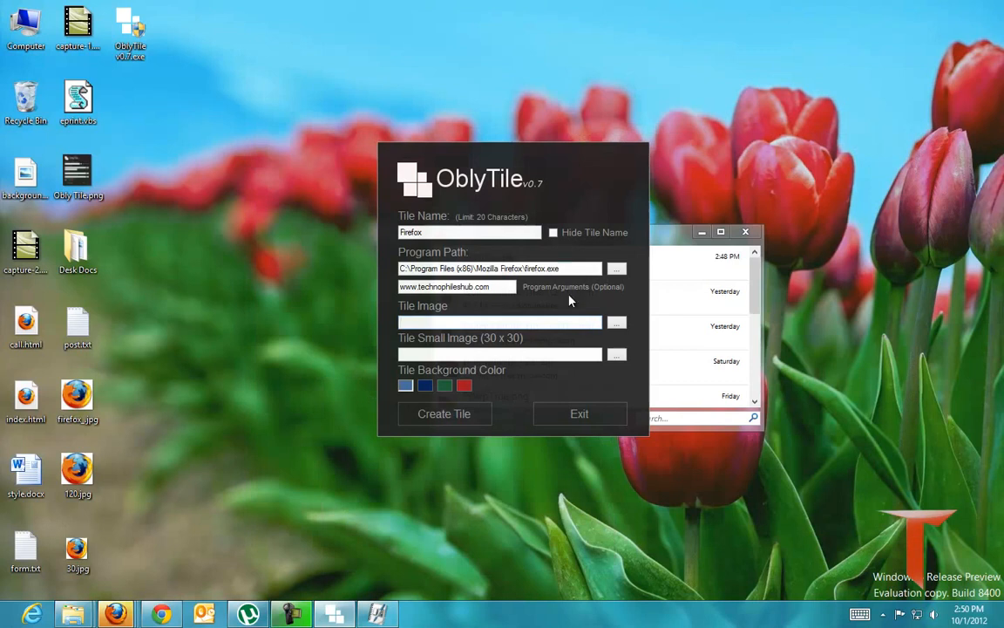
left_click(617, 321)
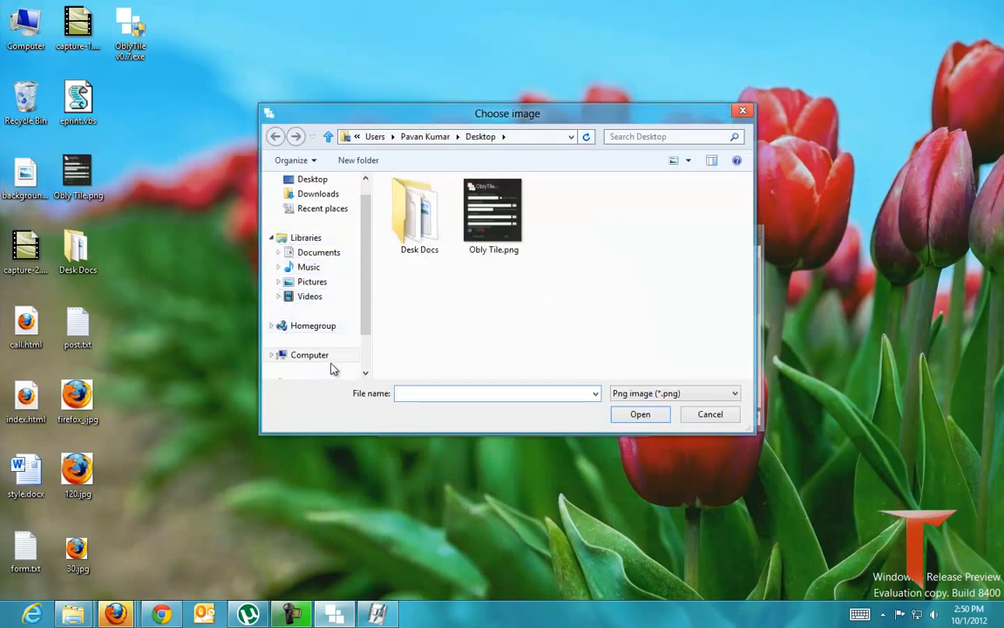
left_click(312, 178)
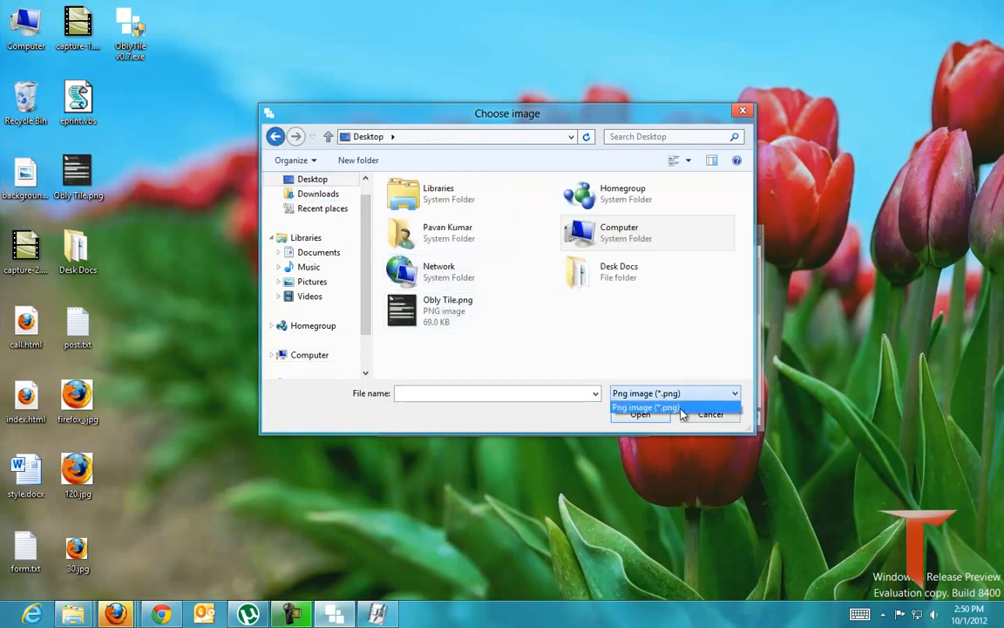
left_click(646, 408)
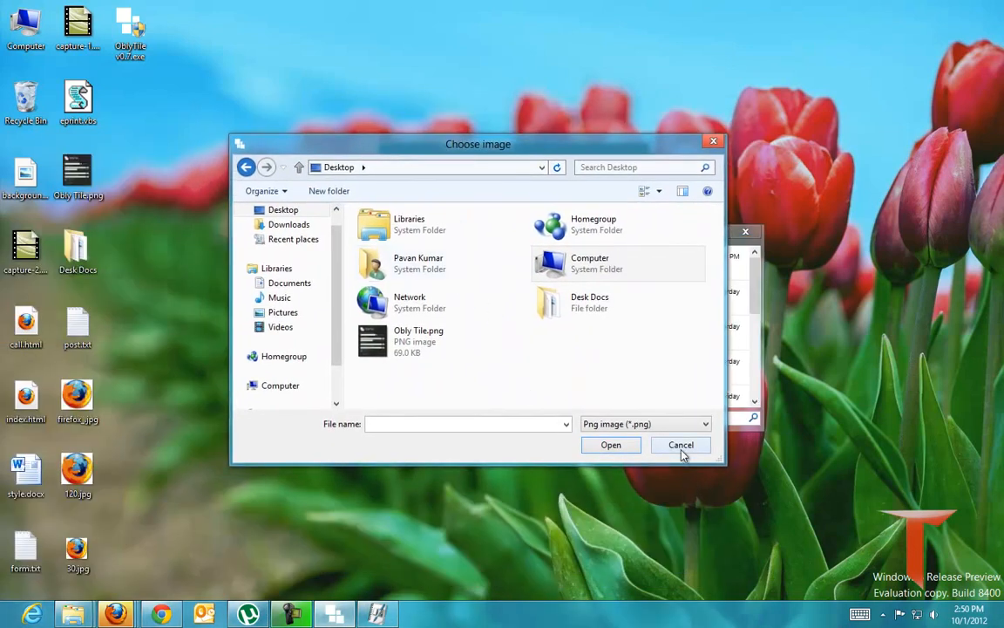
left_click(680, 445)
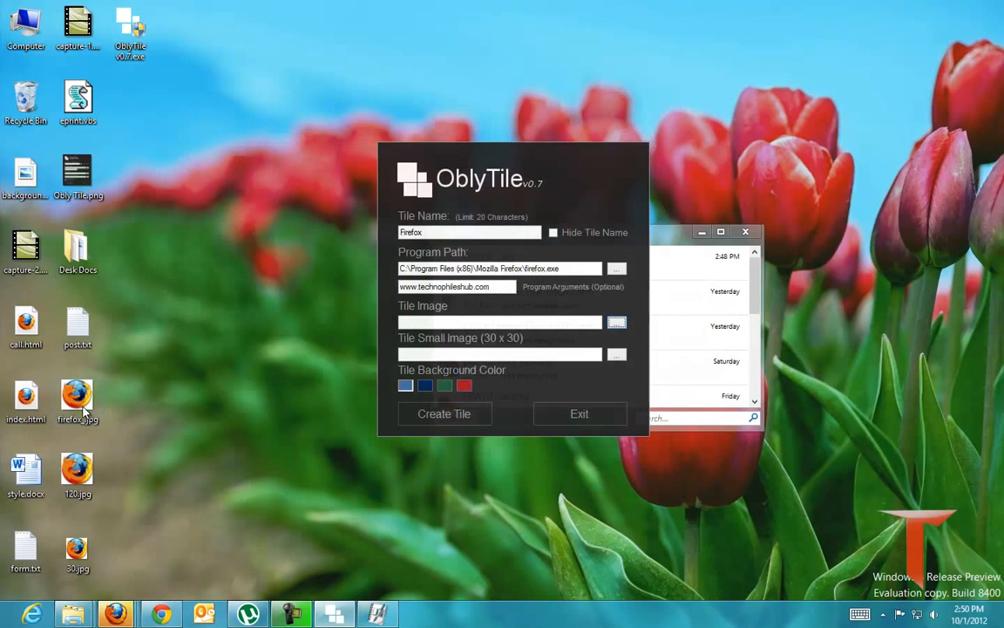
Reopen 120.jpg in Snagit Editor and save it as 120.png on the desktop.
right_click(77, 471)
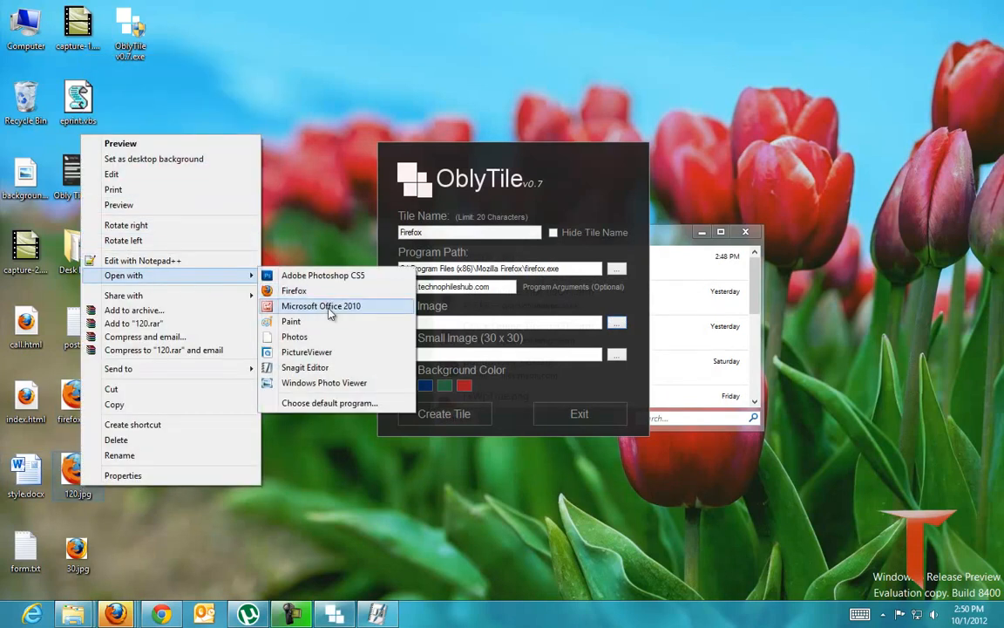
mouse_move(318, 366)
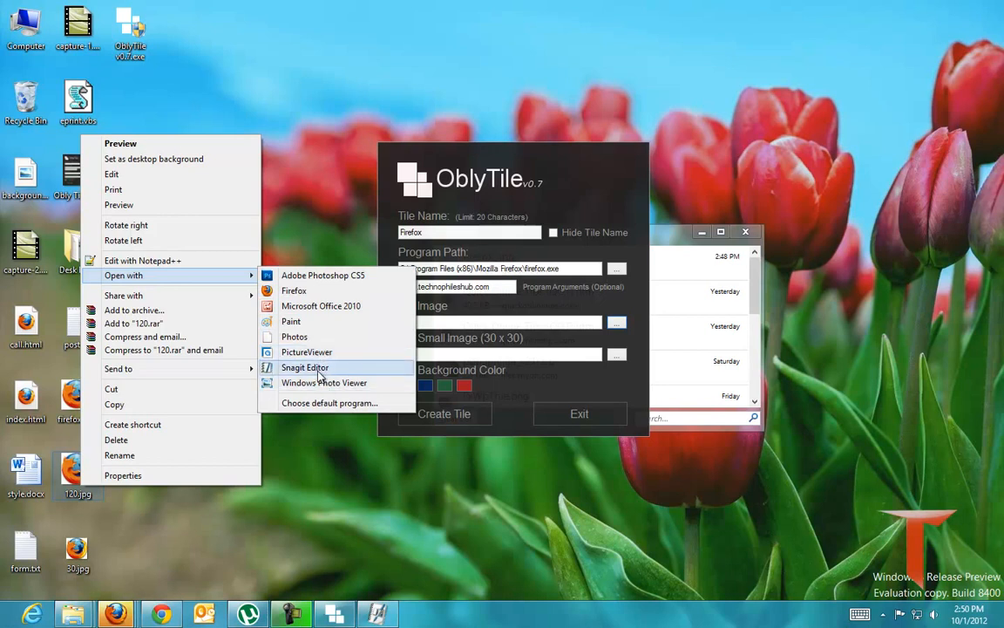
left_click(303, 366)
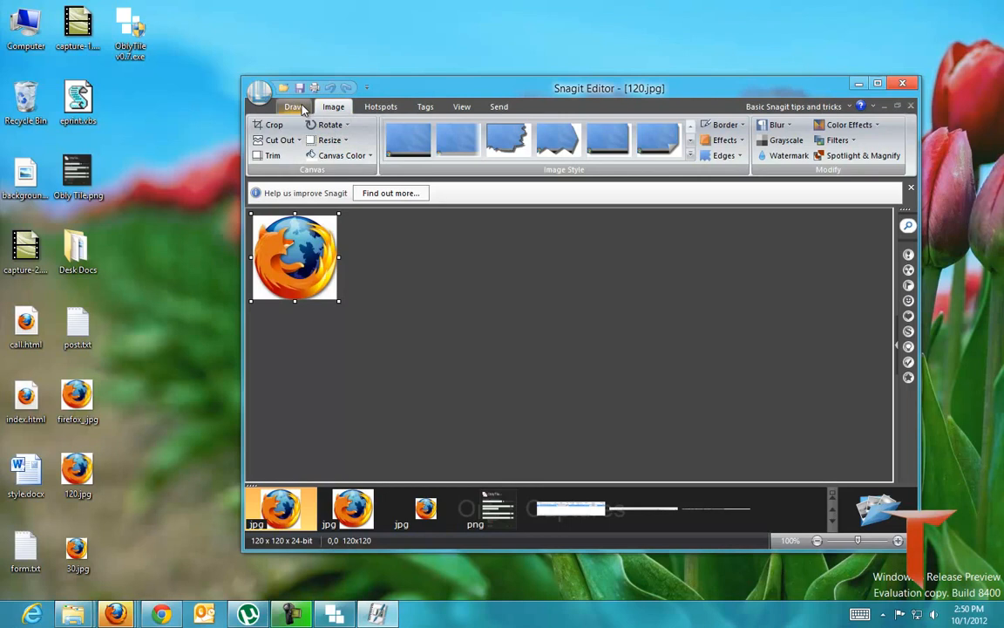
left_click(258, 87)
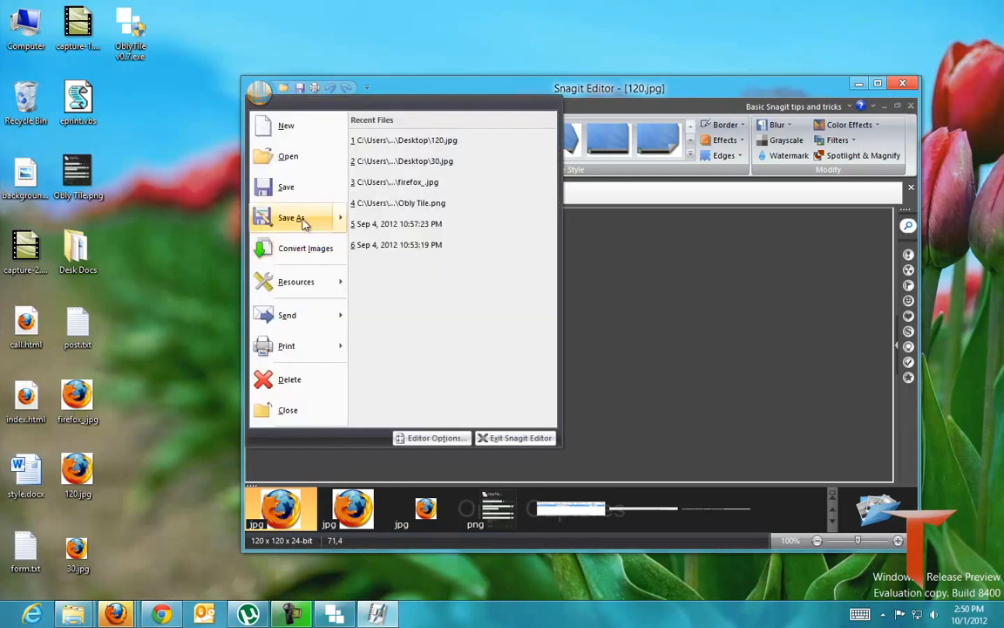
left_click(293, 217)
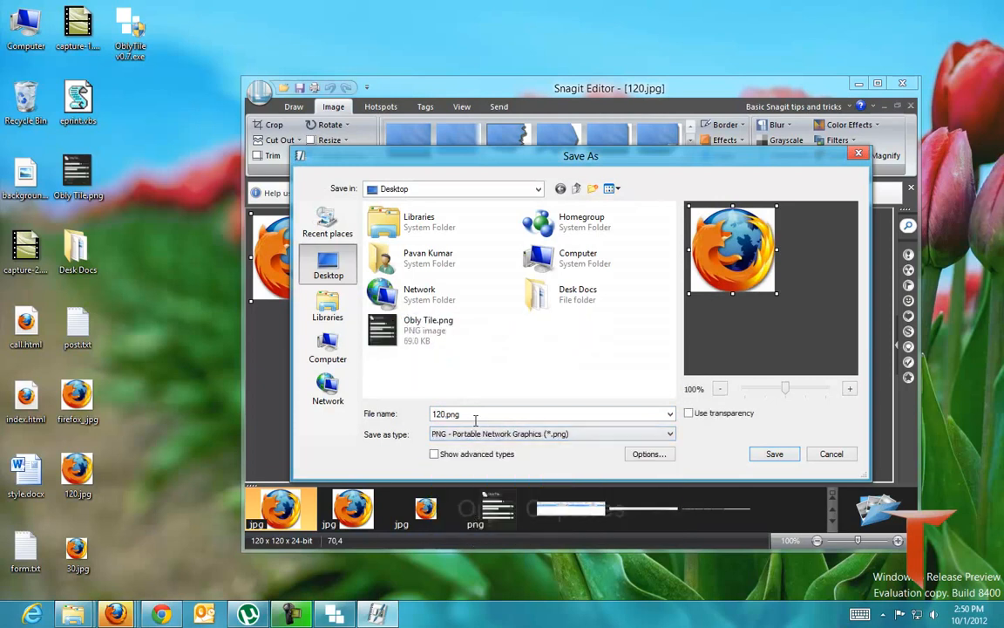
left_click(774, 453)
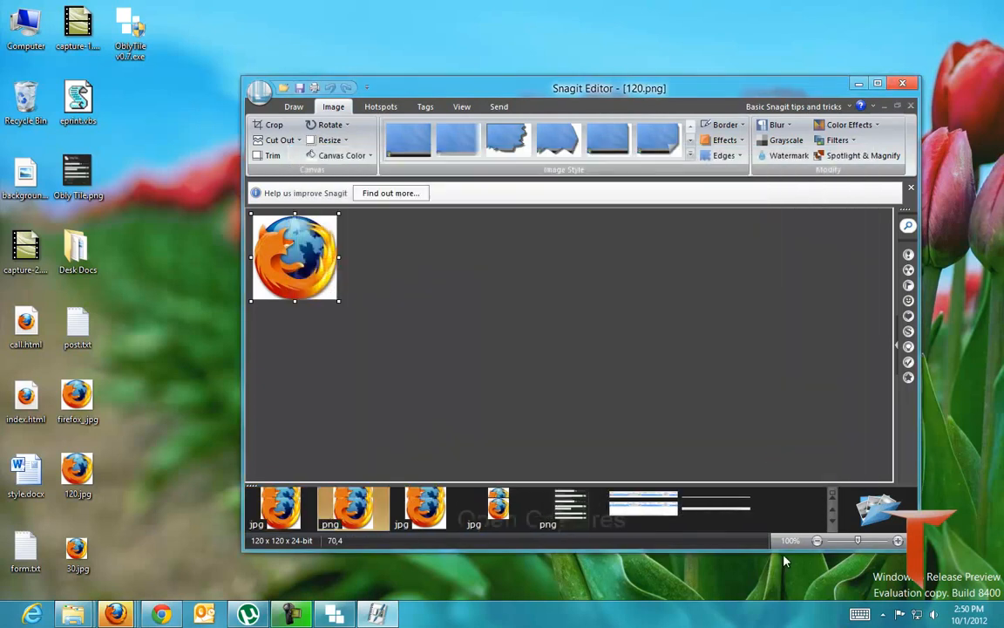
Switch to the 30×30 image and save it as 30.png.
left_click(352, 510)
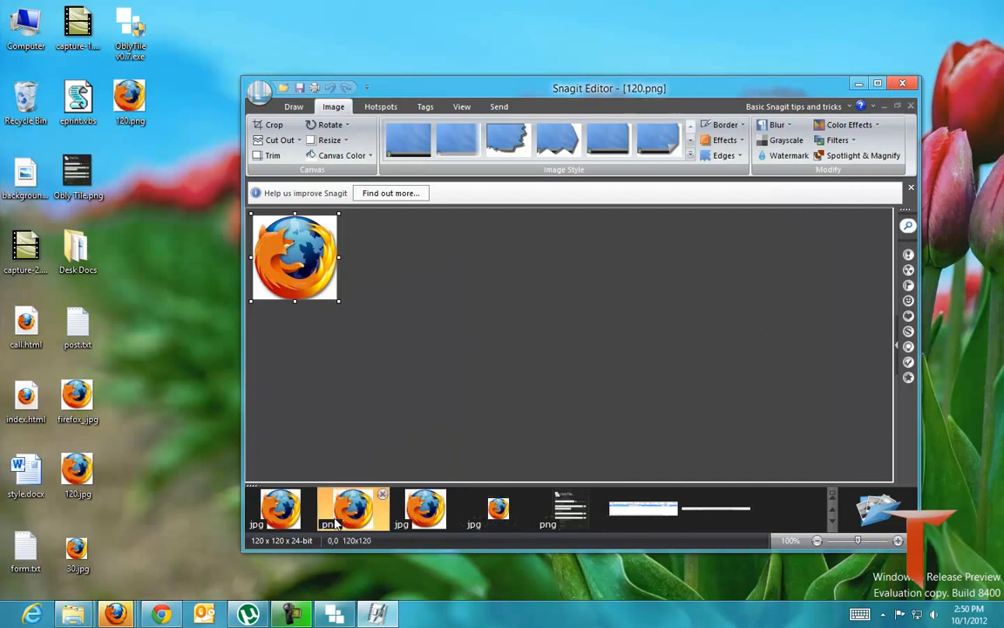
left_click(499, 509)
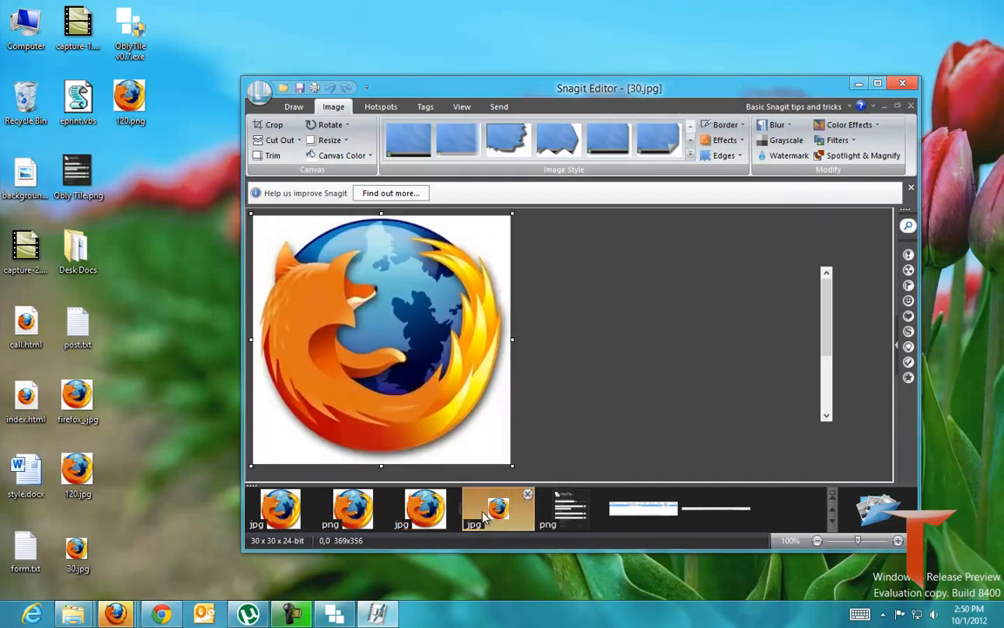
left_click(260, 87)
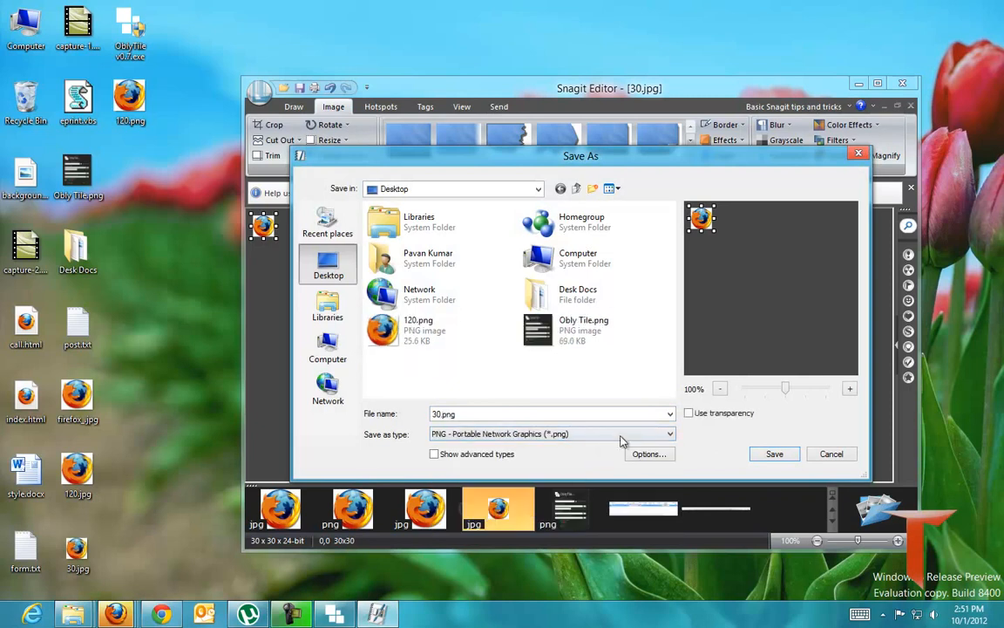
left_click(774, 453)
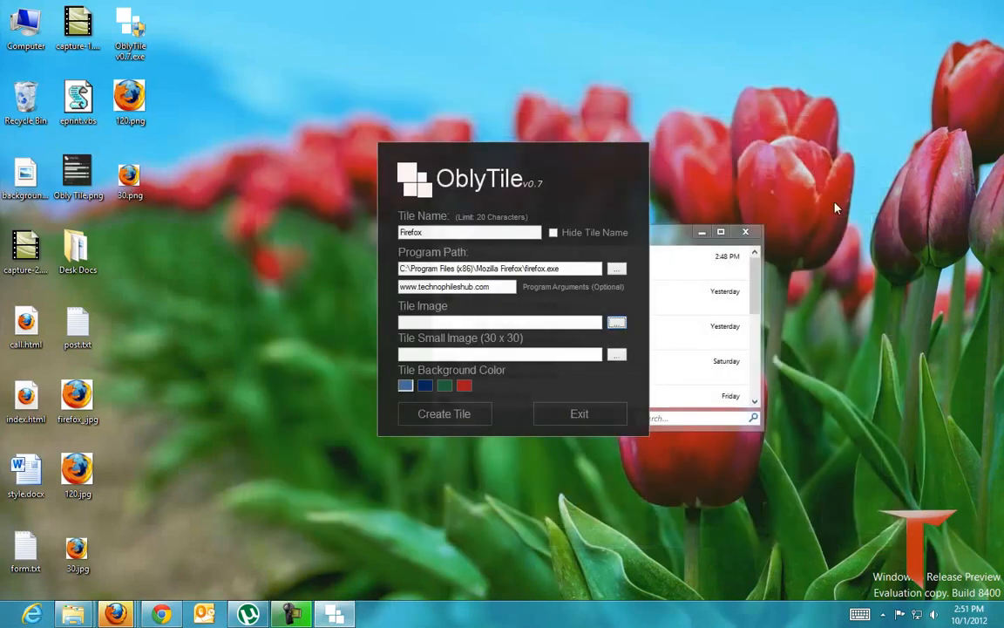
Assign 120.png as the tile image and 30.png as the small image, then create the Firefox tile.
left_click(618, 321)
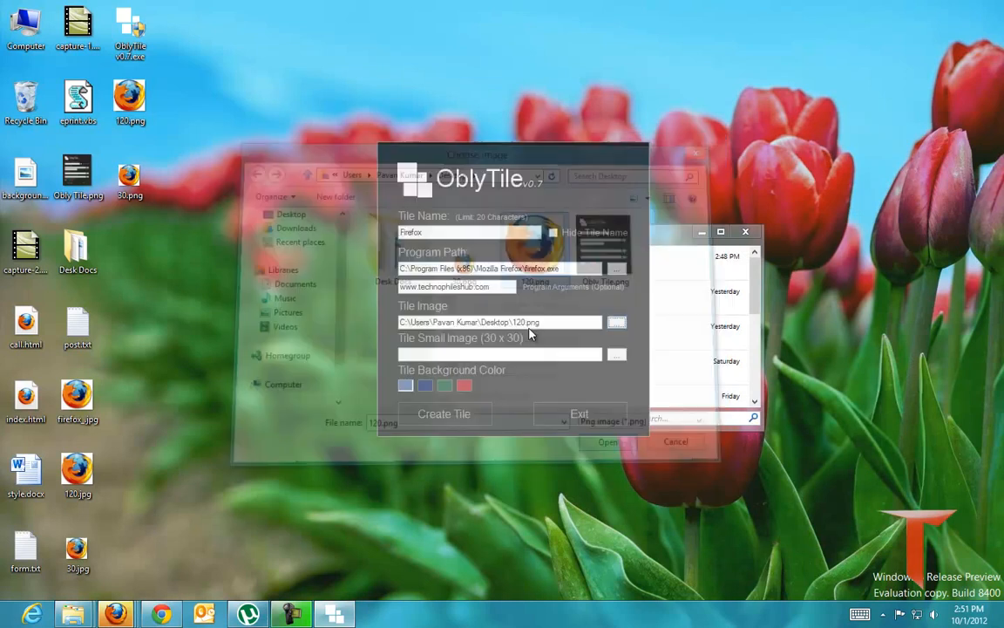
left_click(677, 441)
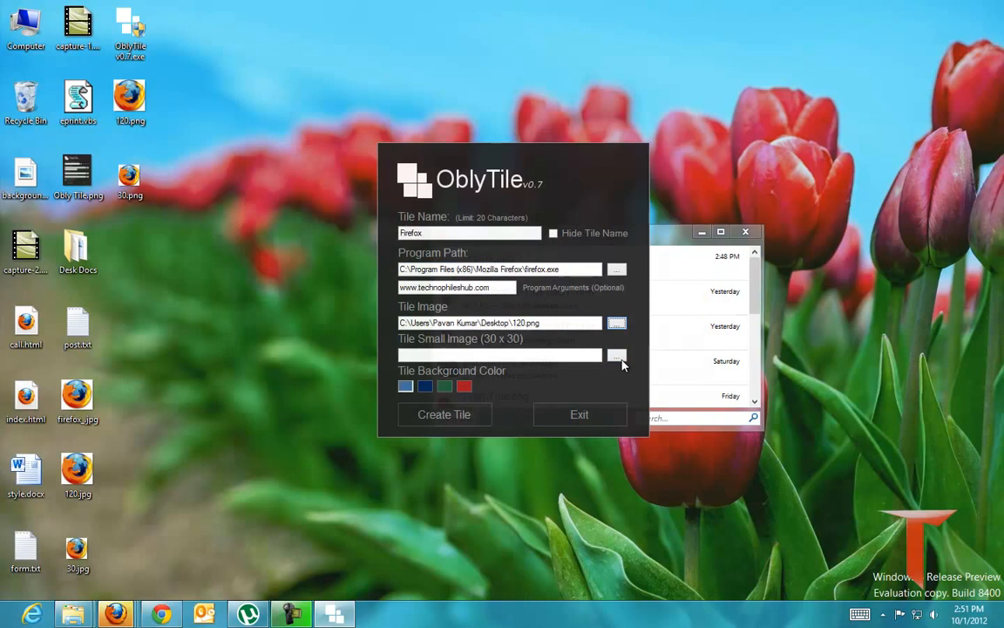
left_click(617, 355)
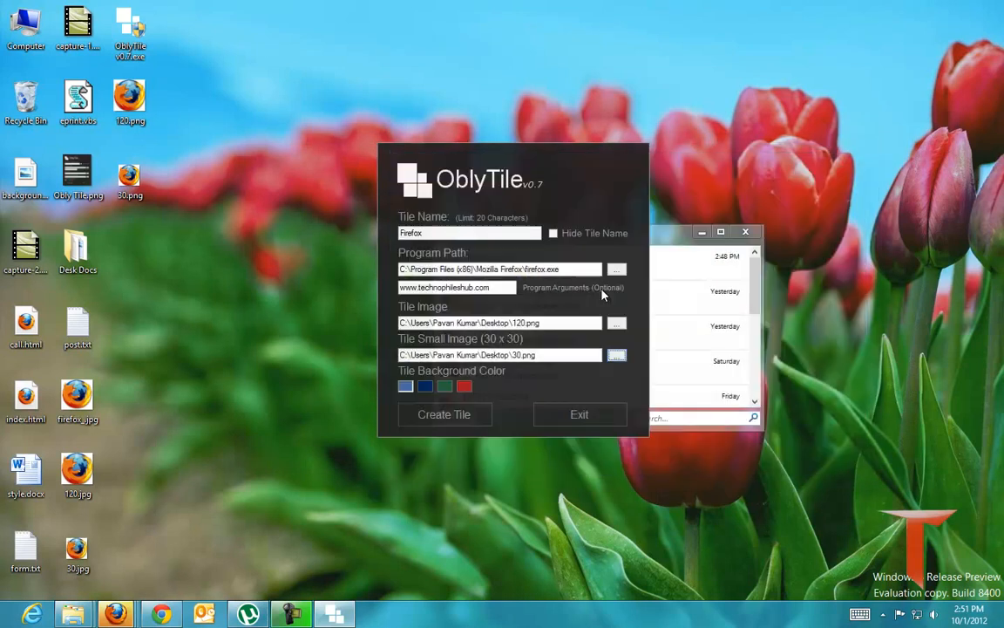
mouse_move(404, 369)
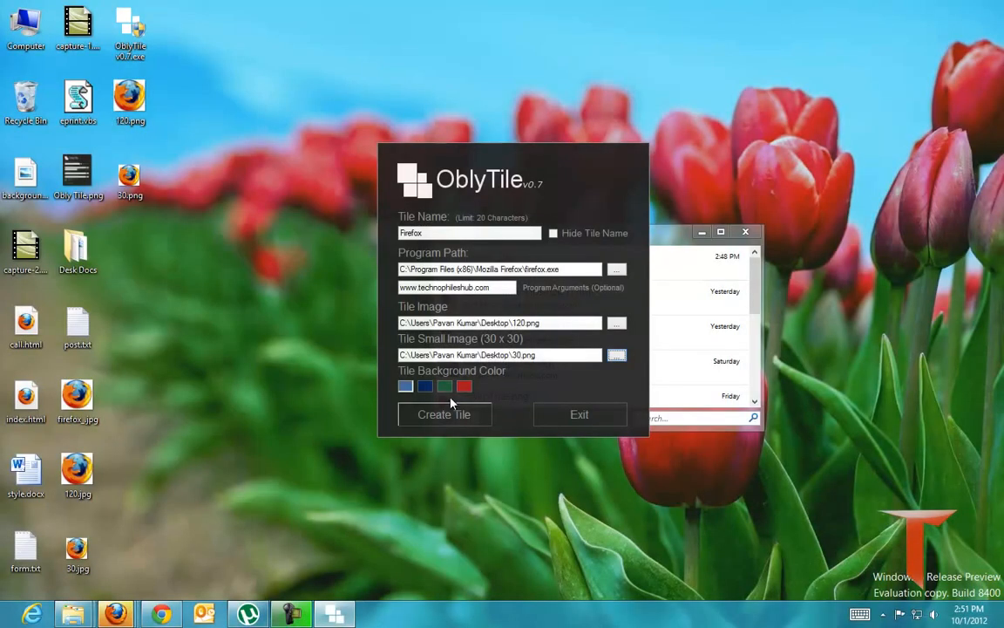
mouse_move(484, 391)
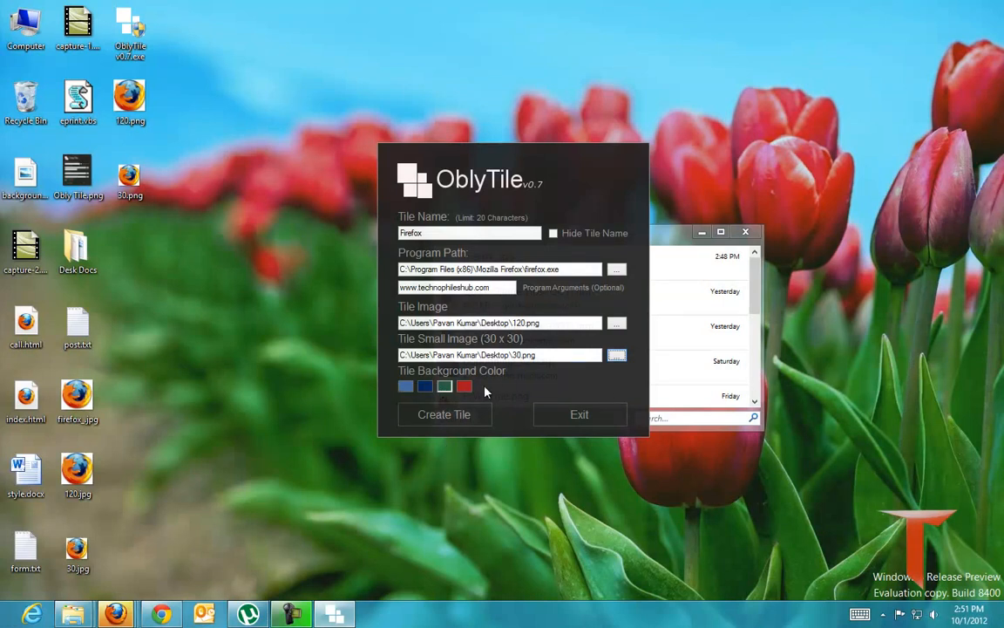
left_click(443, 415)
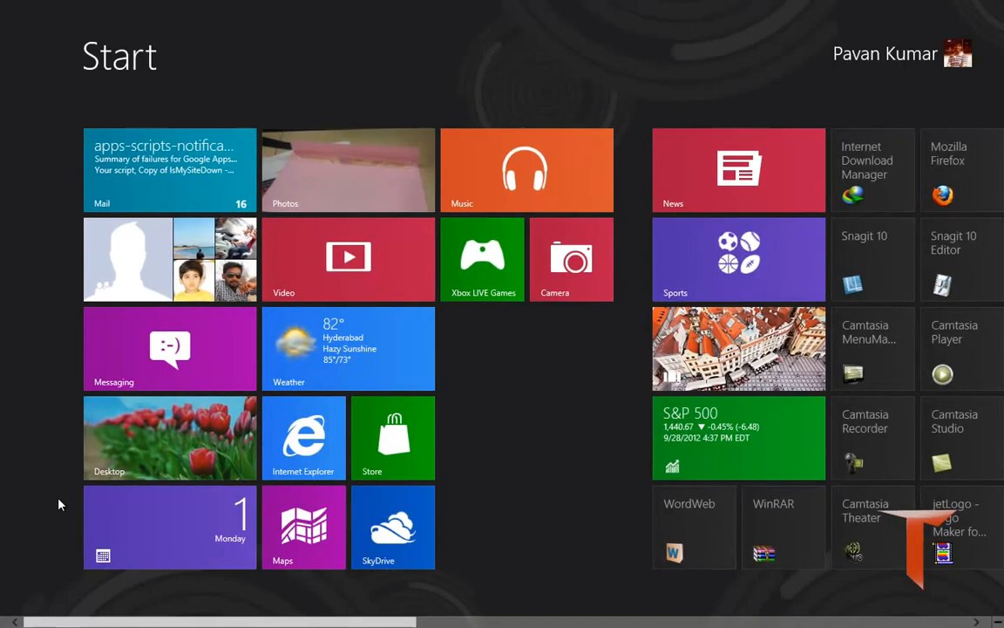
Scroll the Start screen right to reach the newly created Firefox logo tile.
scroll("right", 3)
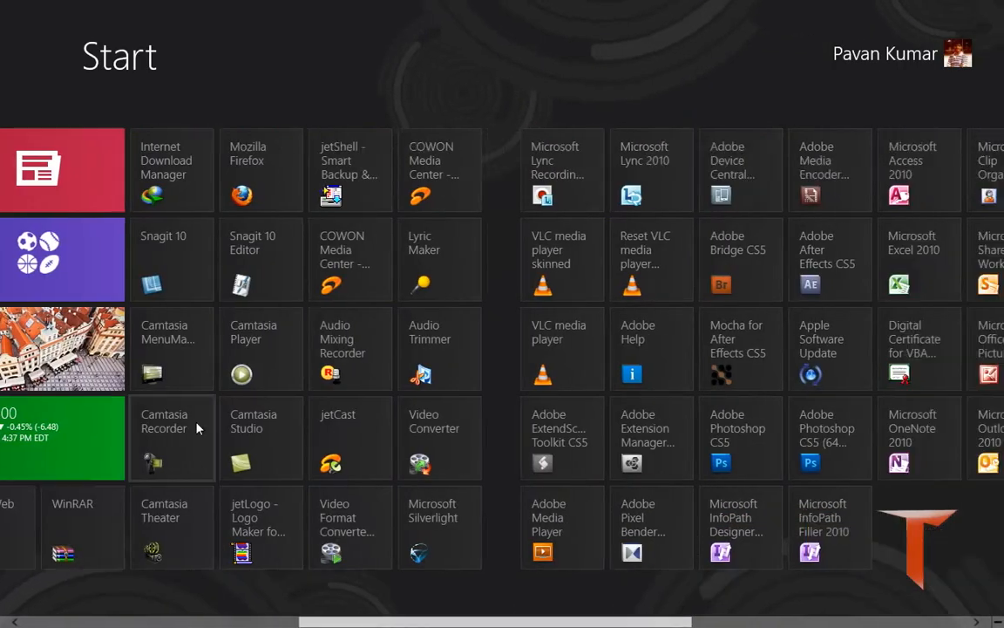
scroll("right", 3)
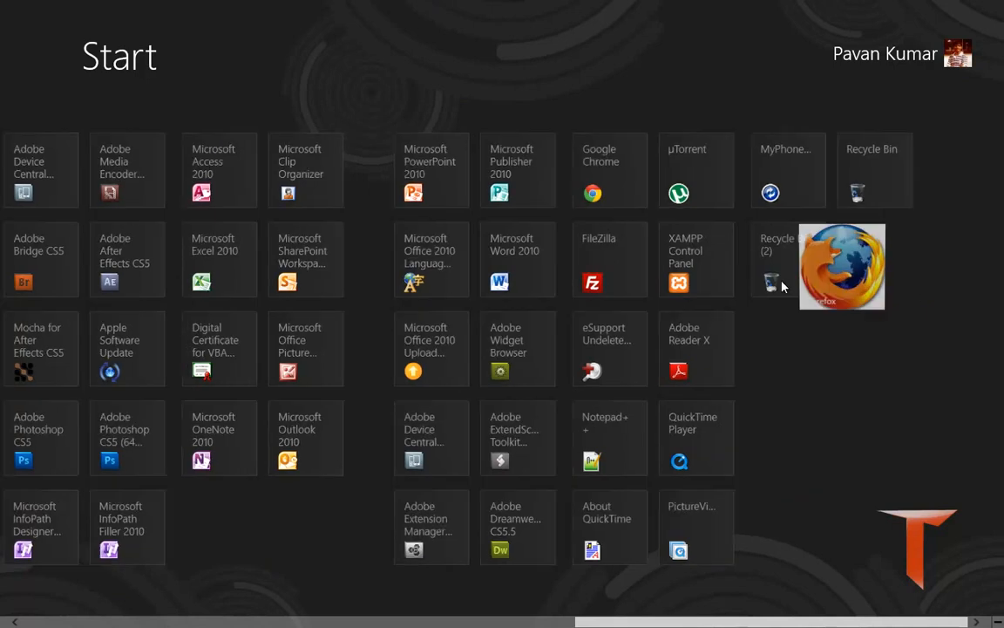
scroll("right", 3)
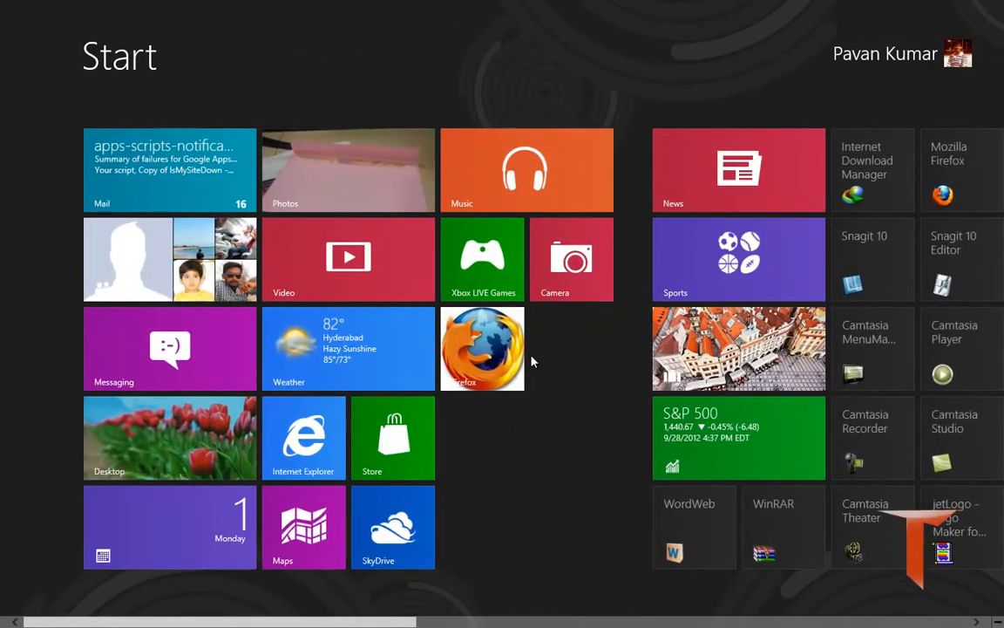
mouse_move(483, 348)
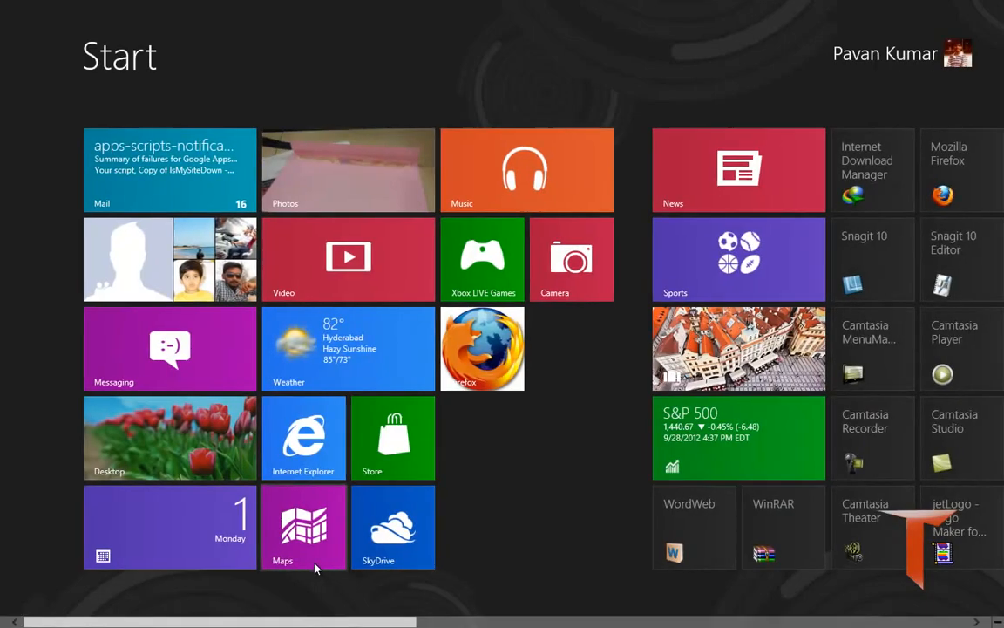
Launch Metro Internet Explorer on google.co.in and pin the Google page to Start.
left_click(303, 438)
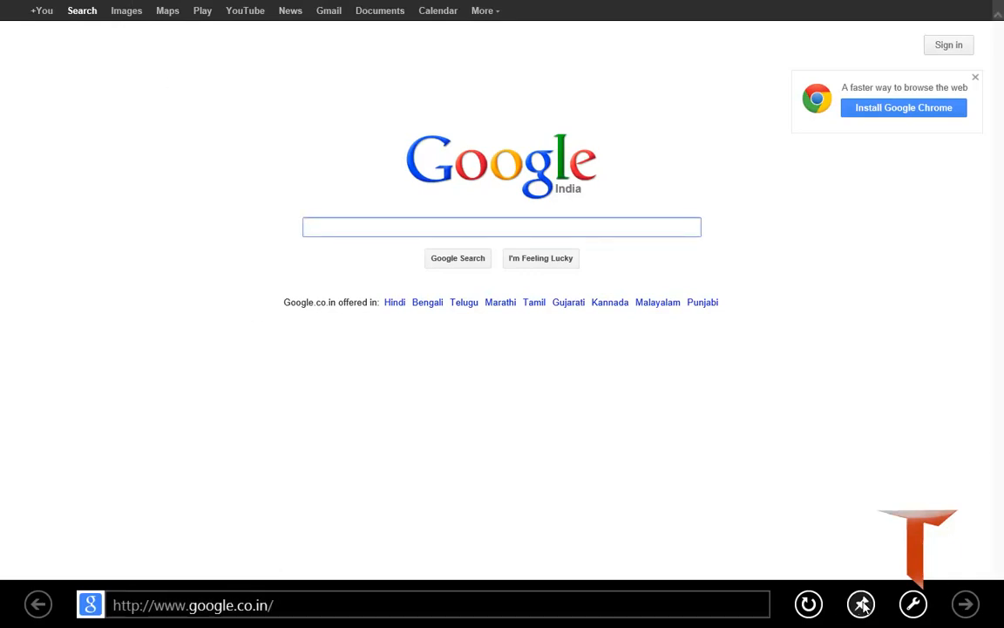
left_click(862, 603)
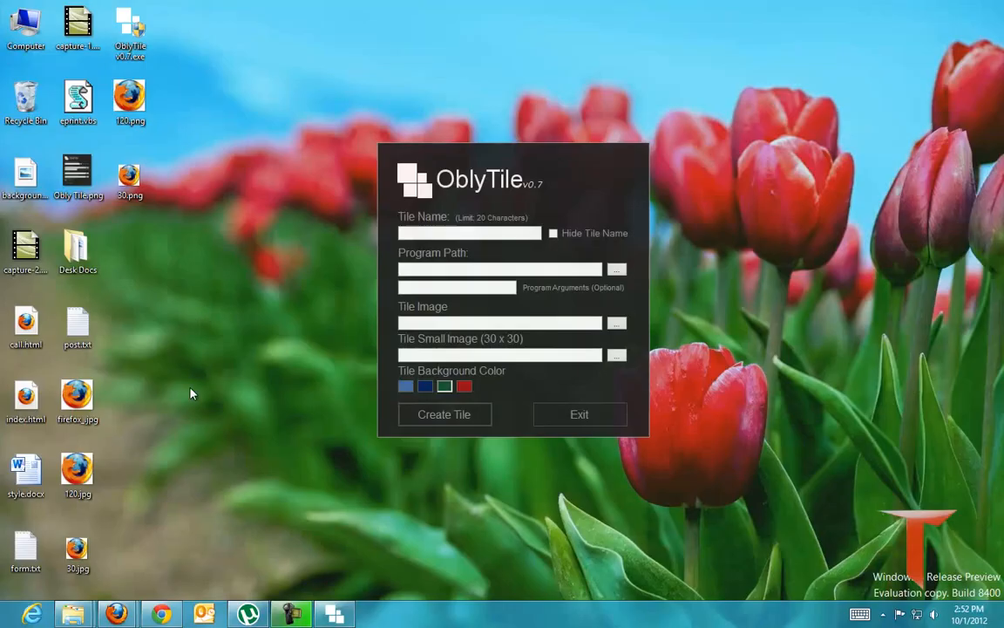
mouse_move(387, 146)
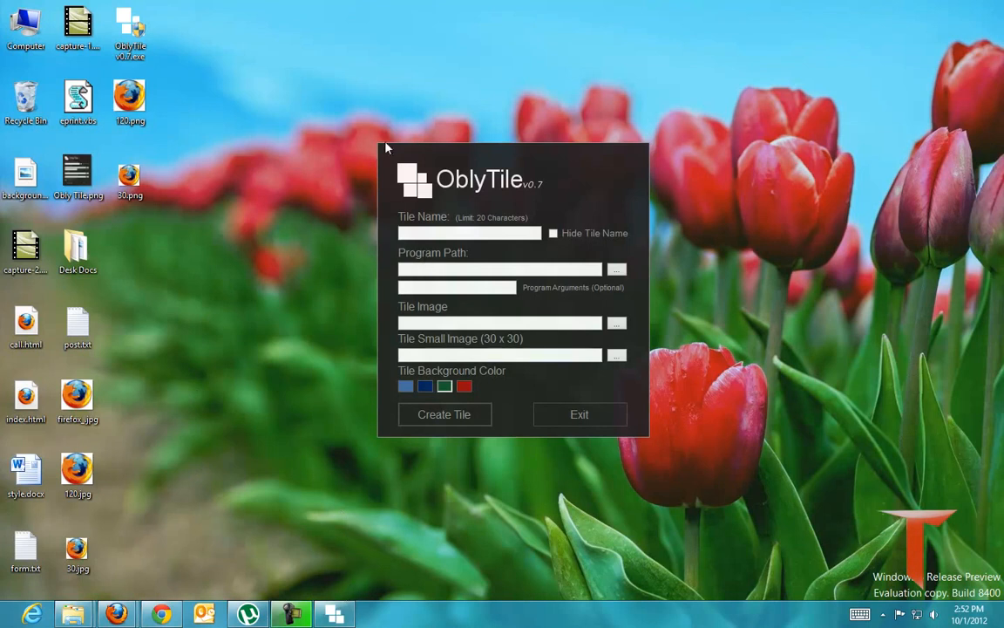
mouse_move(561, 96)
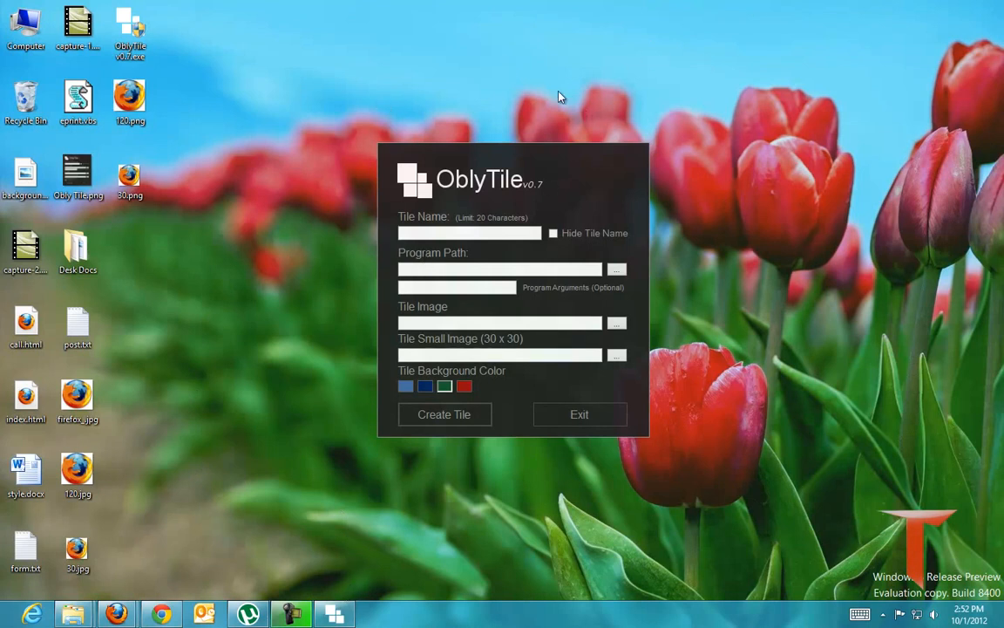
Return from OblyTile's blank form to the Windows 8 Start screen via the Start corner.
left_click(14, 614)
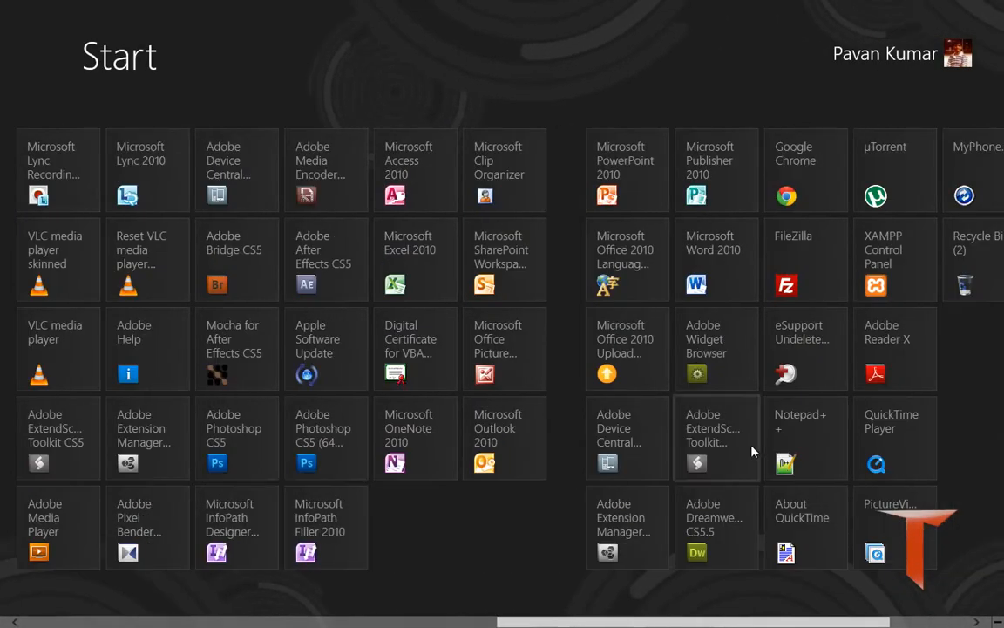
scroll("left", 3)
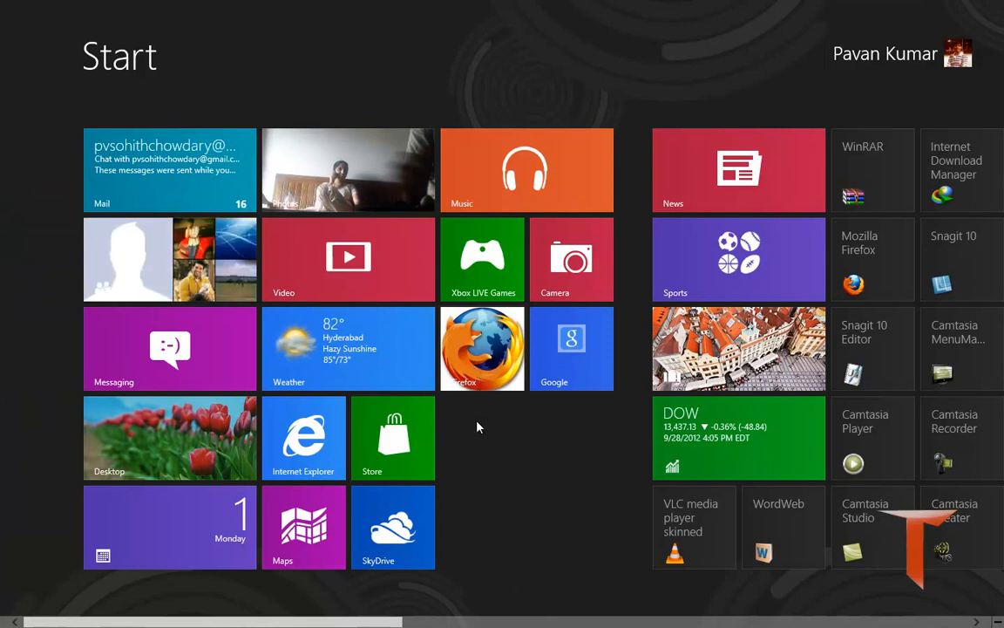
scroll("right", 3)
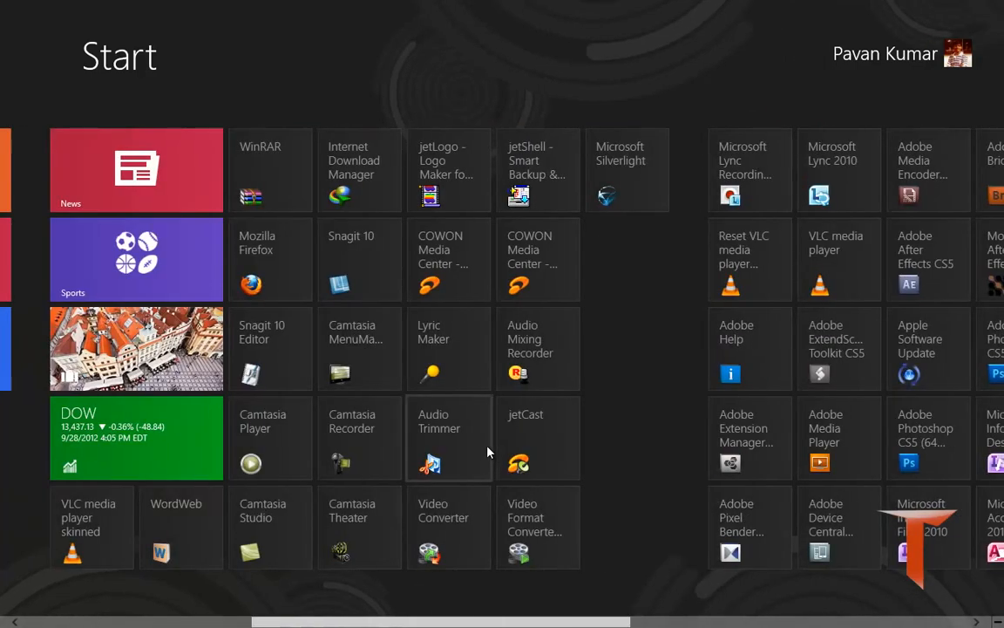
scroll("right", 3)
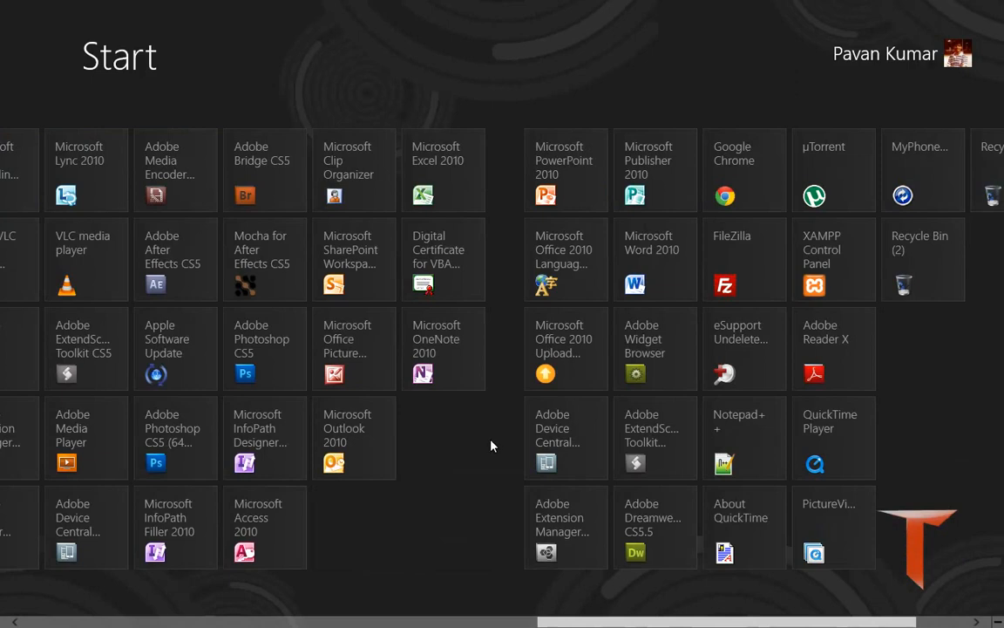